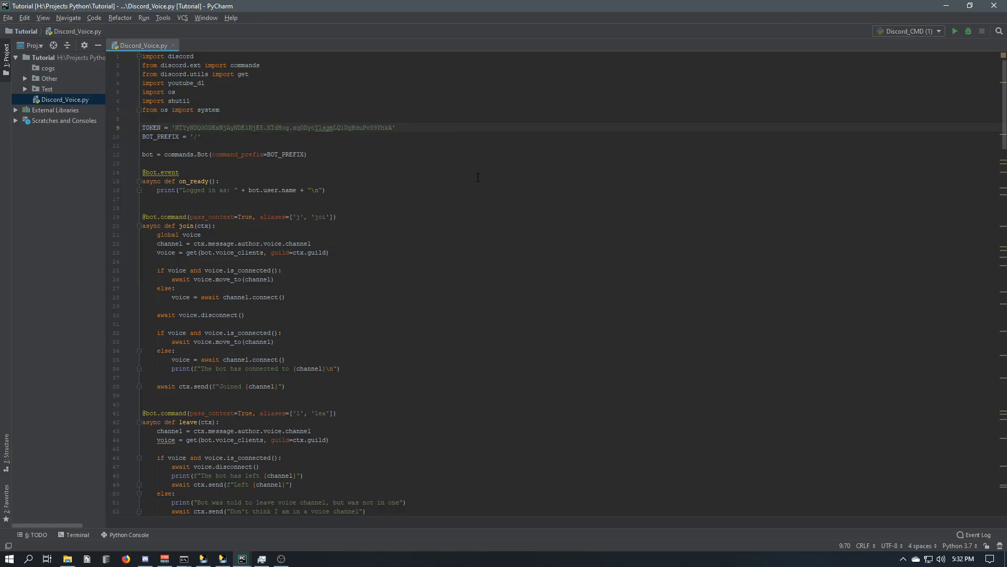
Run Discord_Voice.py so the bot logs in as TestBot, then stop it
scroll(down, 3)
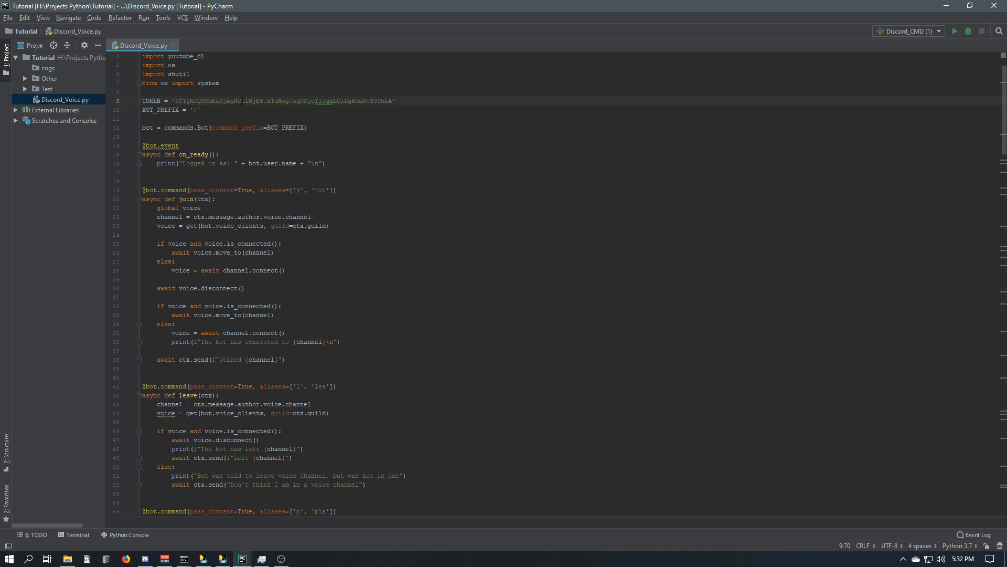
mouse_move(281, 23)
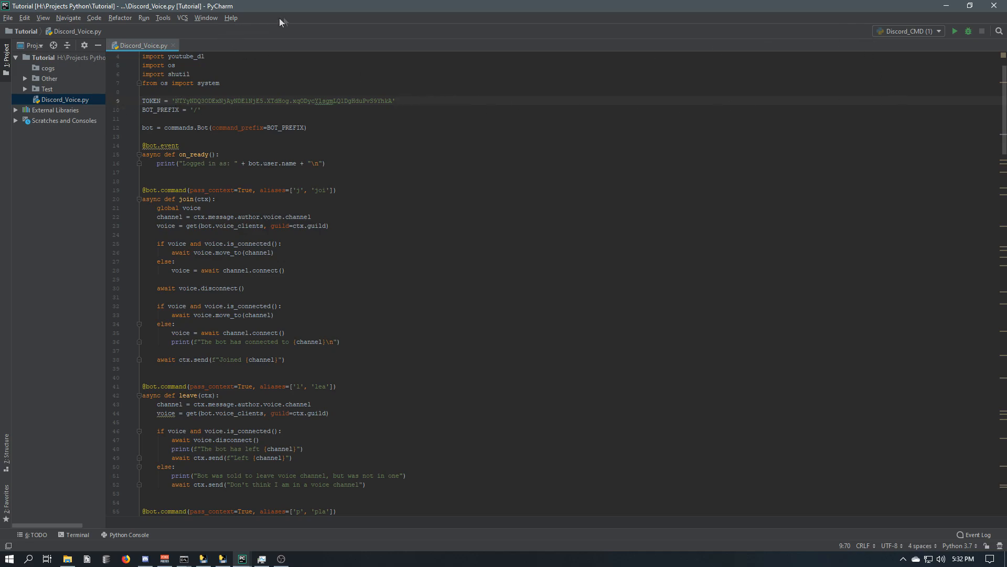
mouse_move(310, 31)
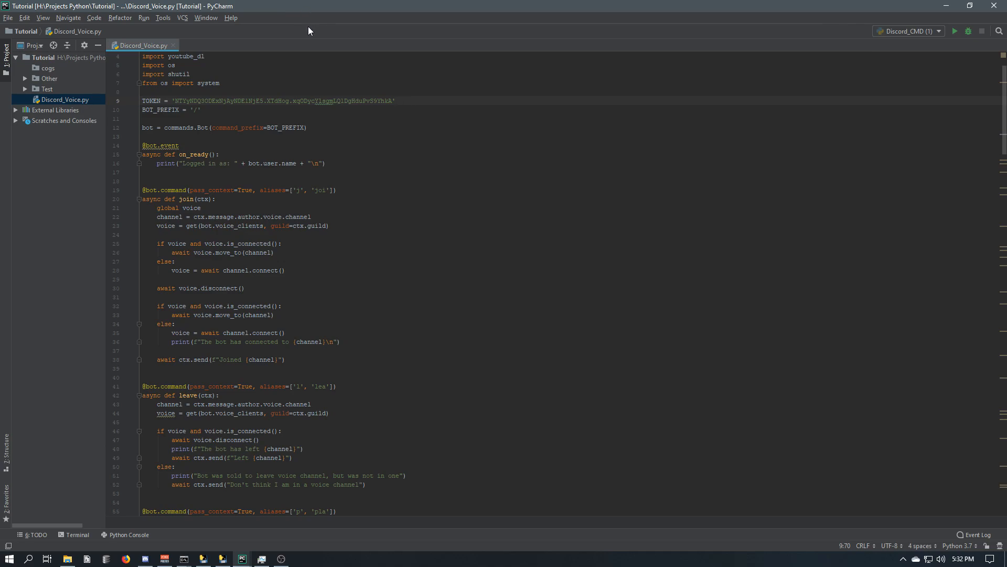
mouse_move(318, 29)
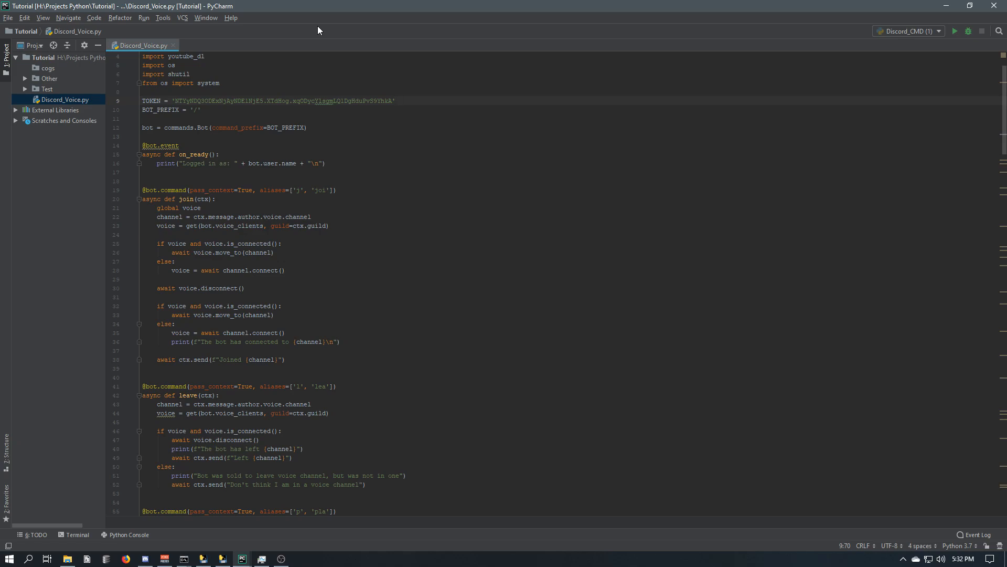
mouse_move(334, 35)
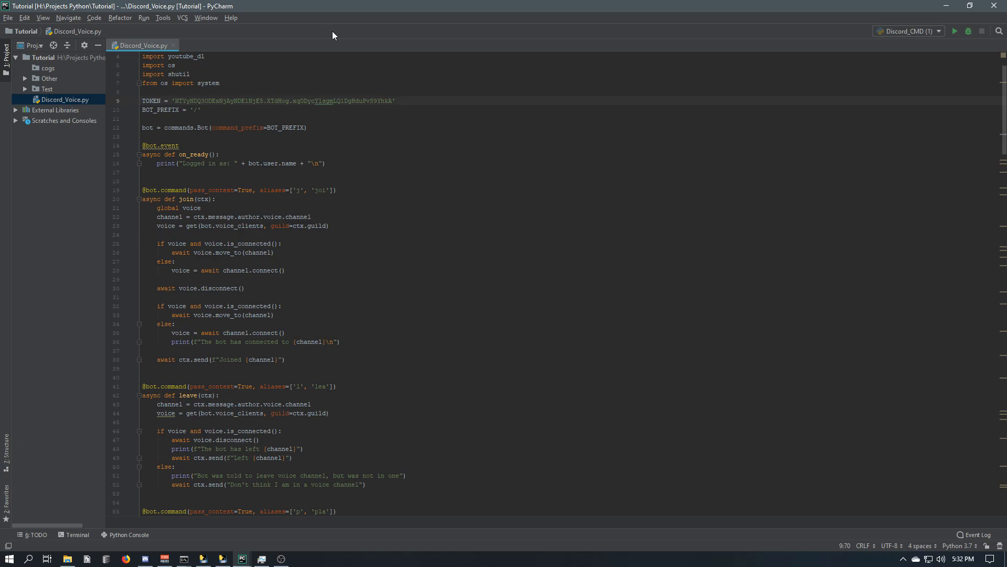
mouse_move(258, 53)
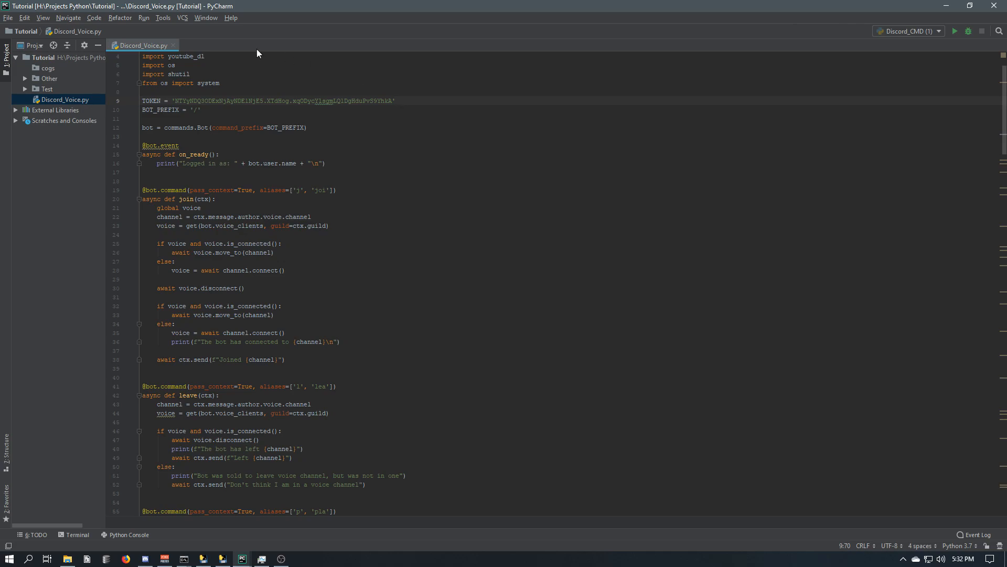
mouse_move(259, 43)
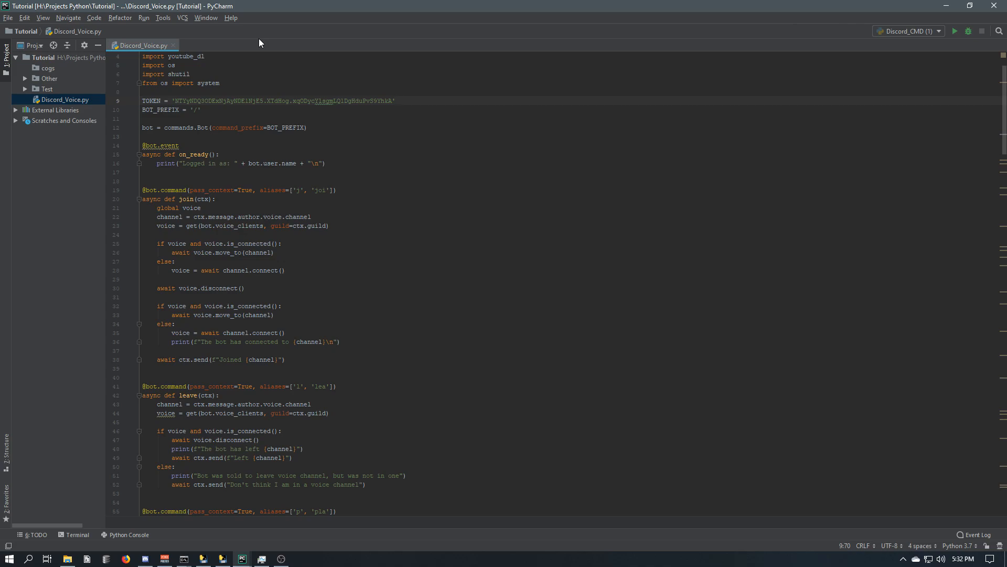
mouse_move(237, 48)
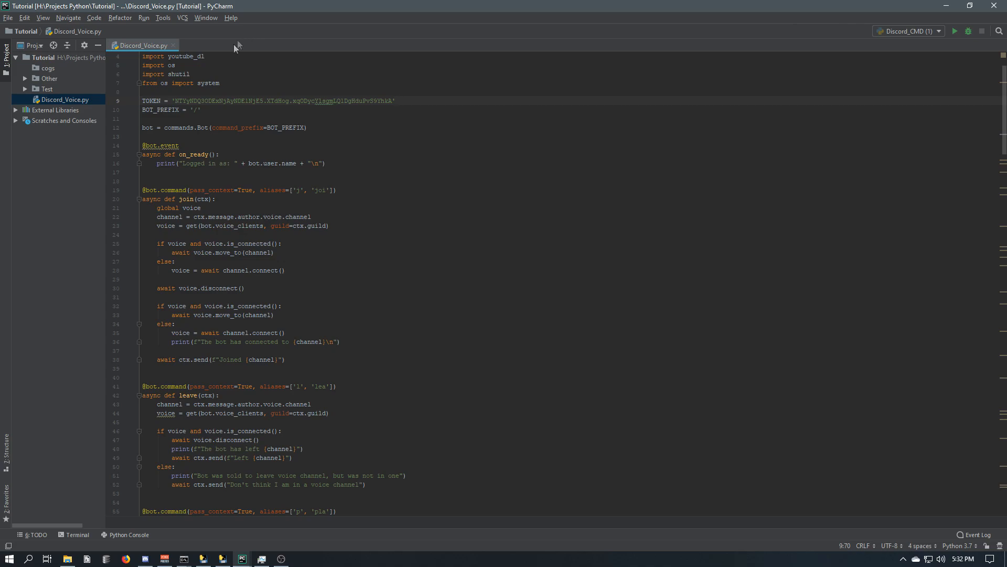
mouse_move(278, 41)
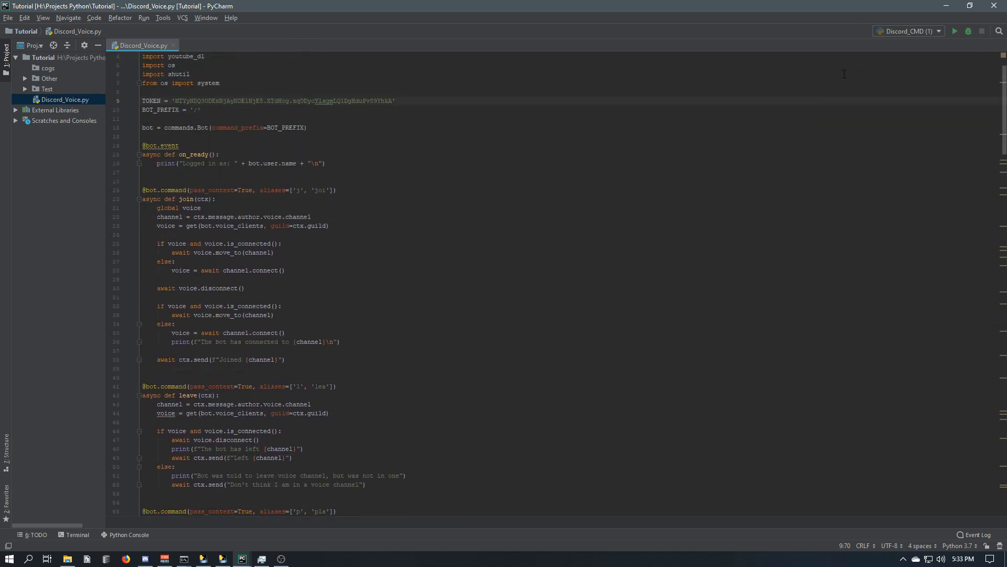
right_click(138, 44)
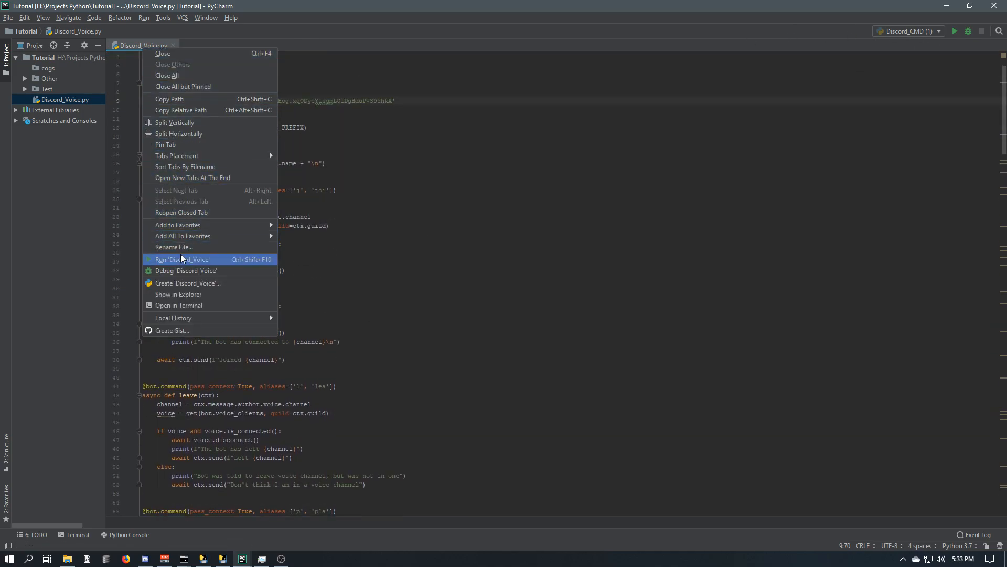
click(183, 260)
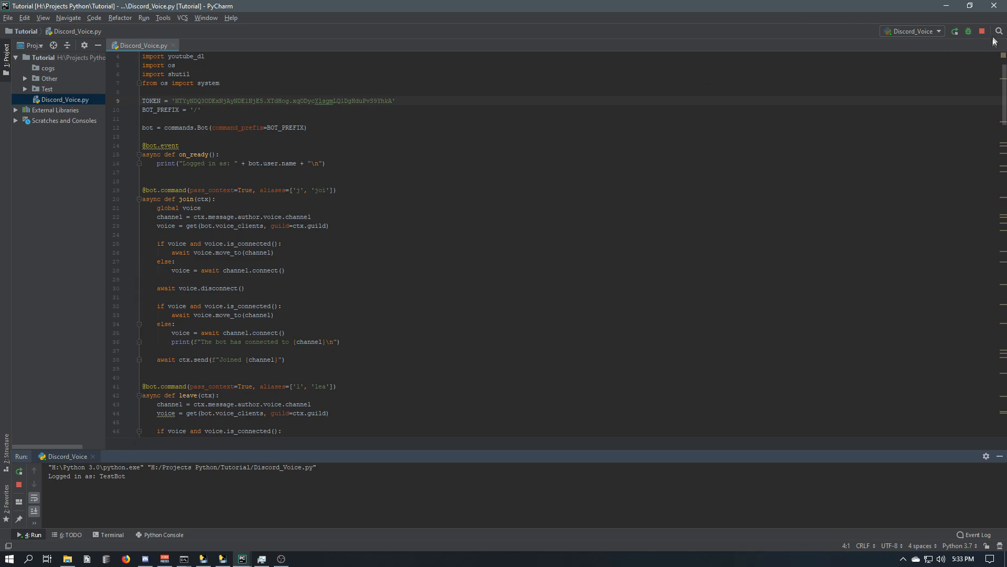
click(982, 31)
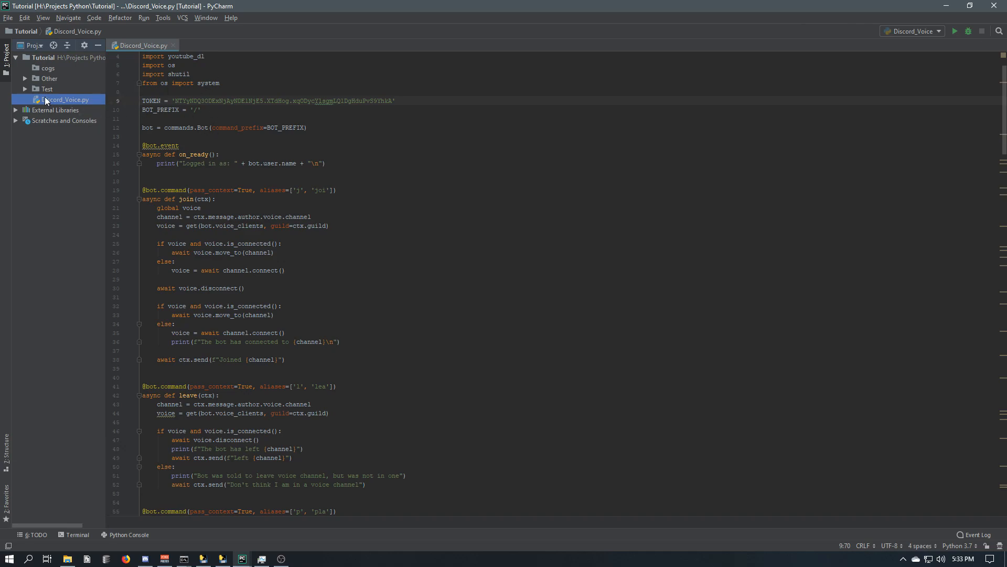
mouse_move(75, 107)
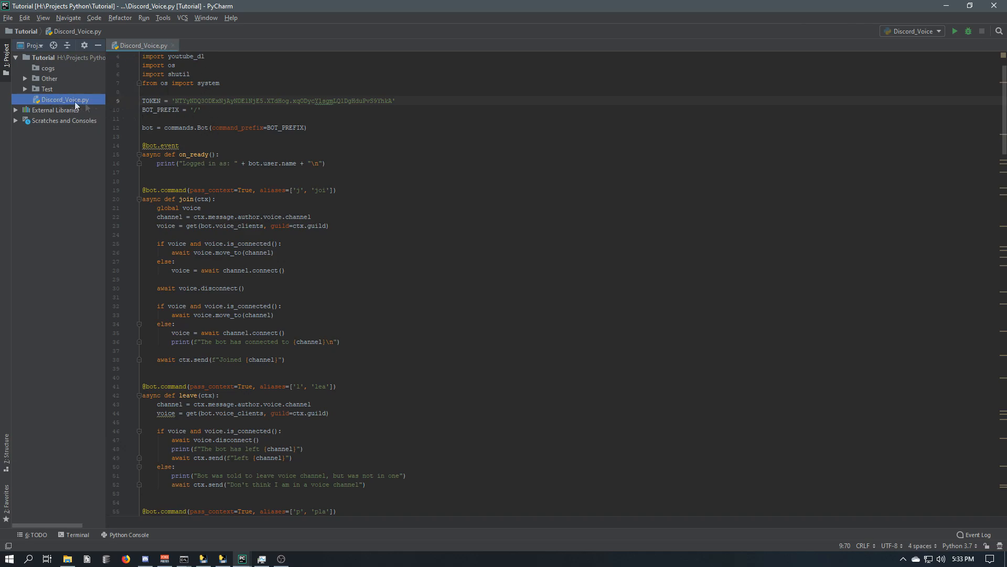
mouse_move(49, 100)
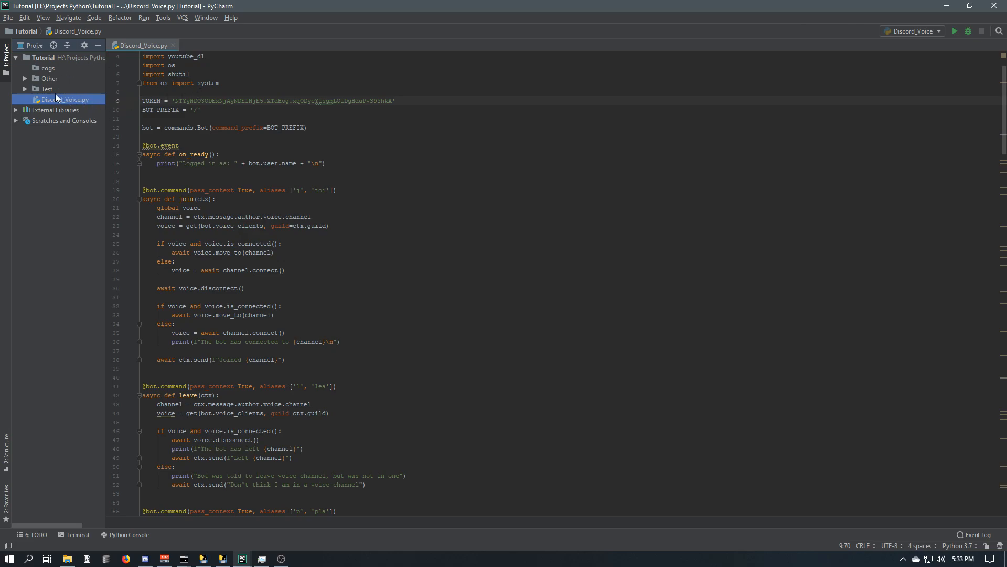
Copy Discord_Voice.py from the Project tree
right_click(59, 99)
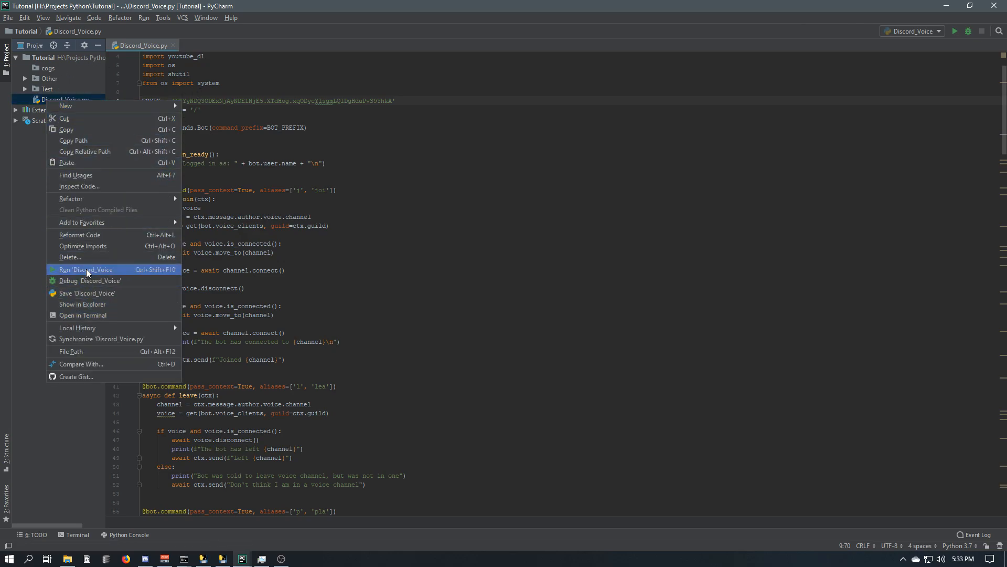
click(86, 269)
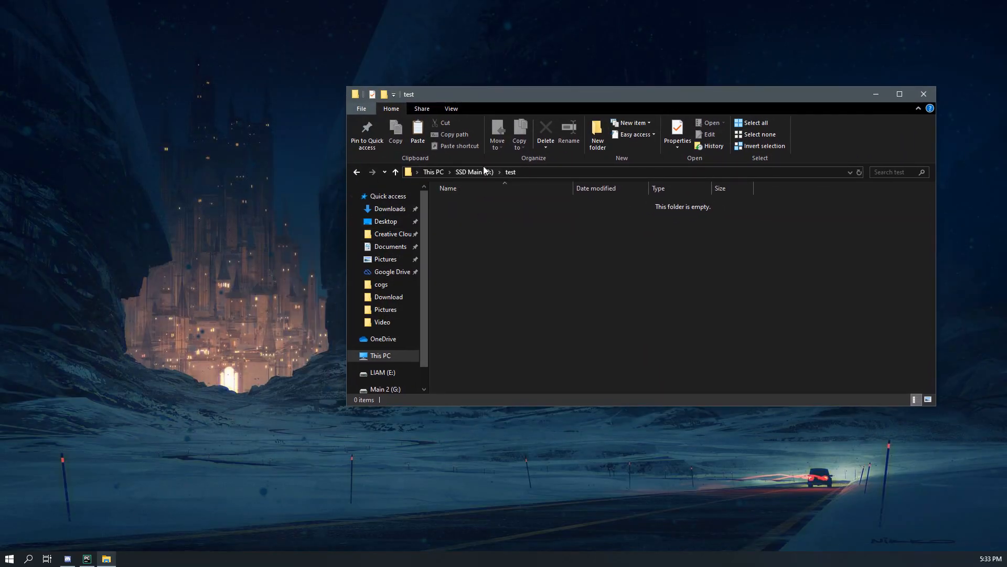
mouse_move(479, 251)
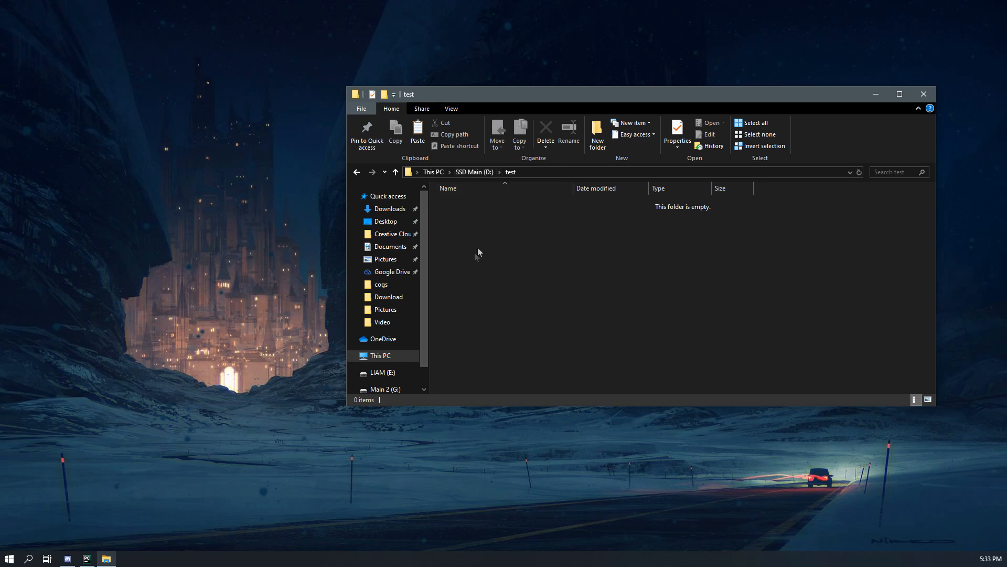
Paste the copied Discord_Voice.py into the empty test folder
right_click(497, 240)
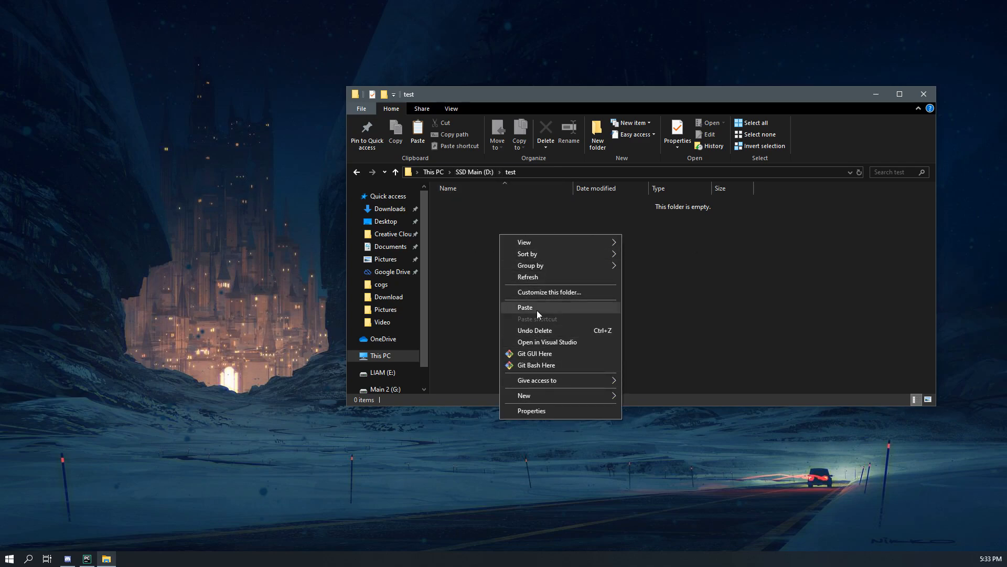
click(525, 306)
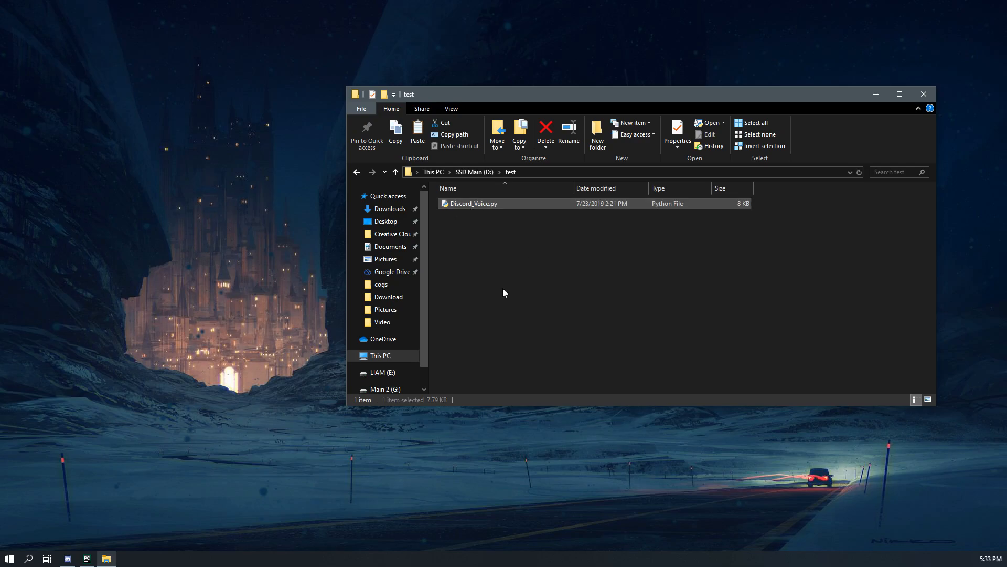
Create a new empty text document in the folder named start
right_click(505, 293)
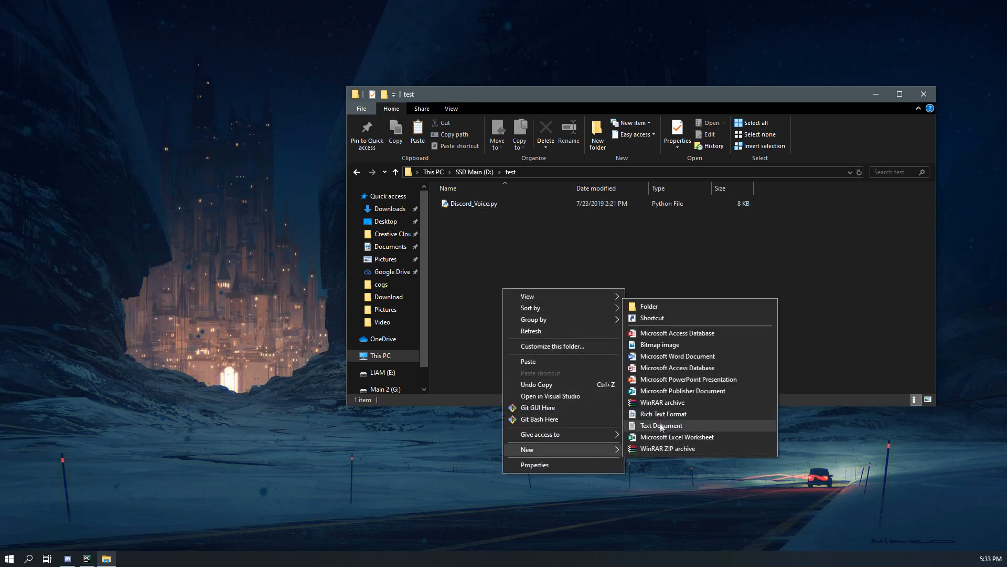
click(661, 425)
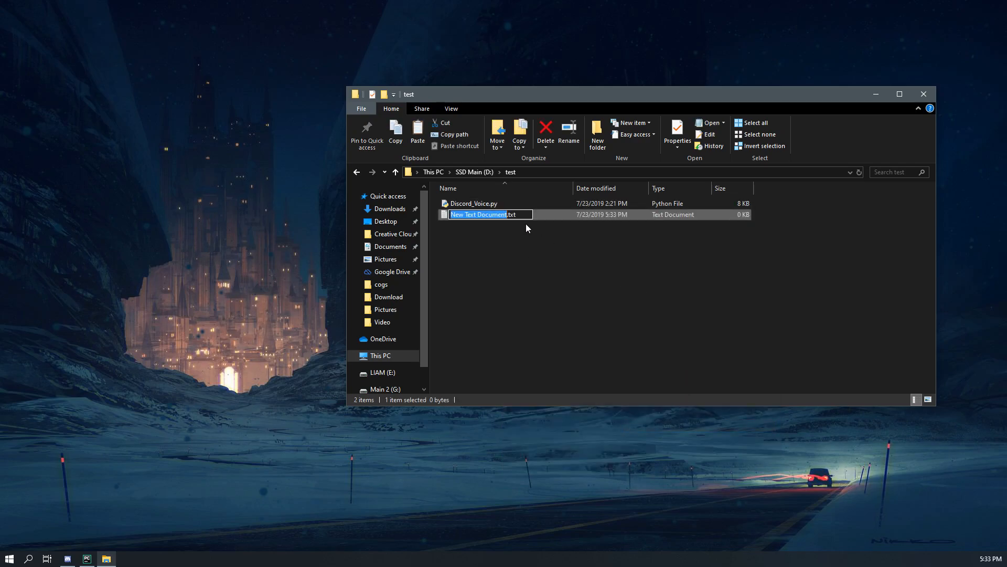
text(start.txt)
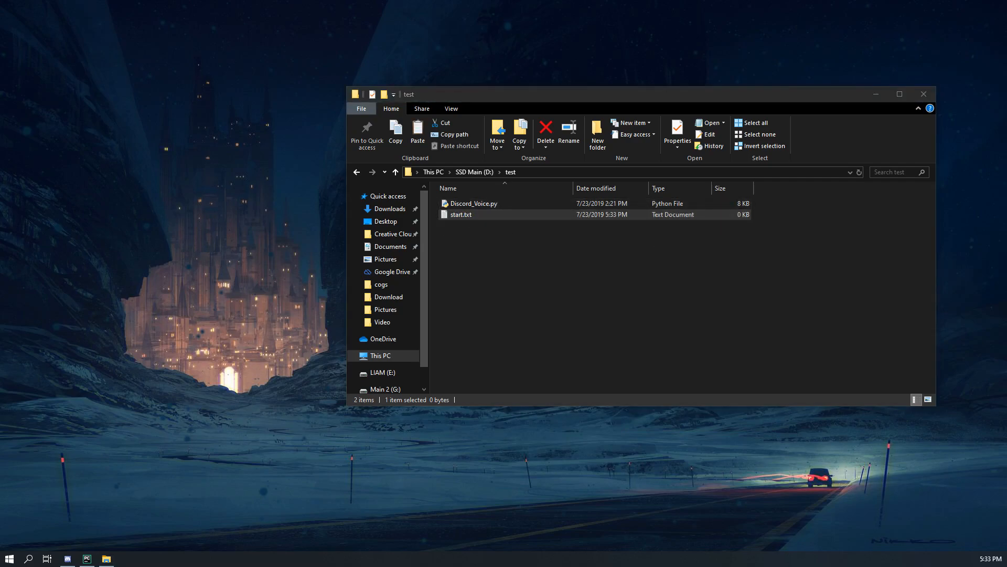
In start.txt write the line pip install -U discord.py[voice]
double_click(462, 214)
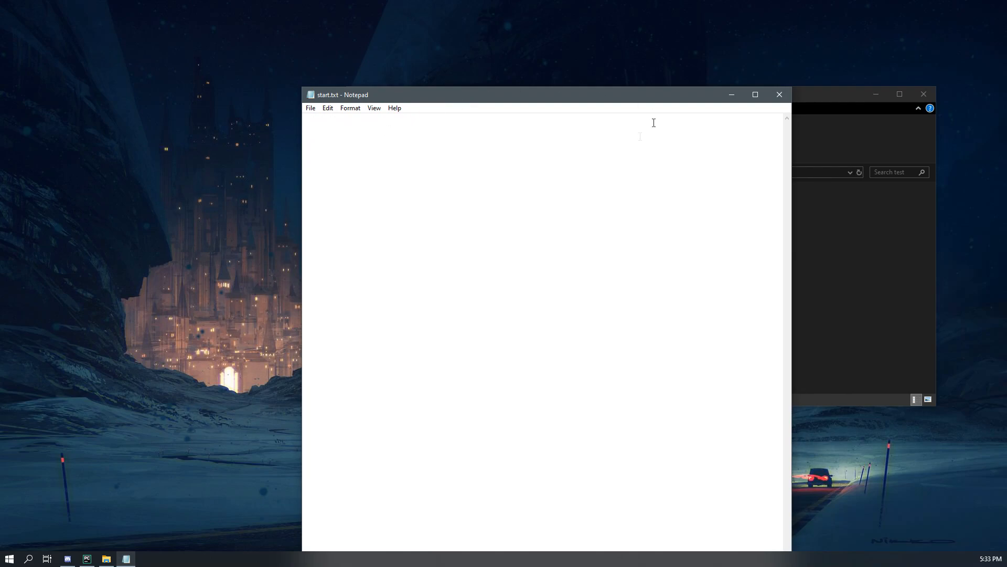
mouse_move(550, 240)
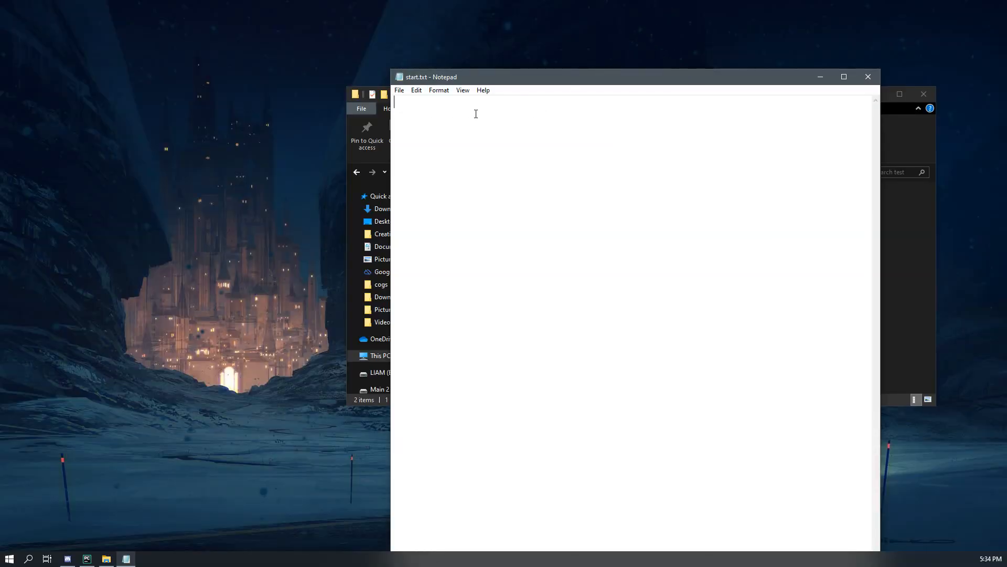
text(pip install)
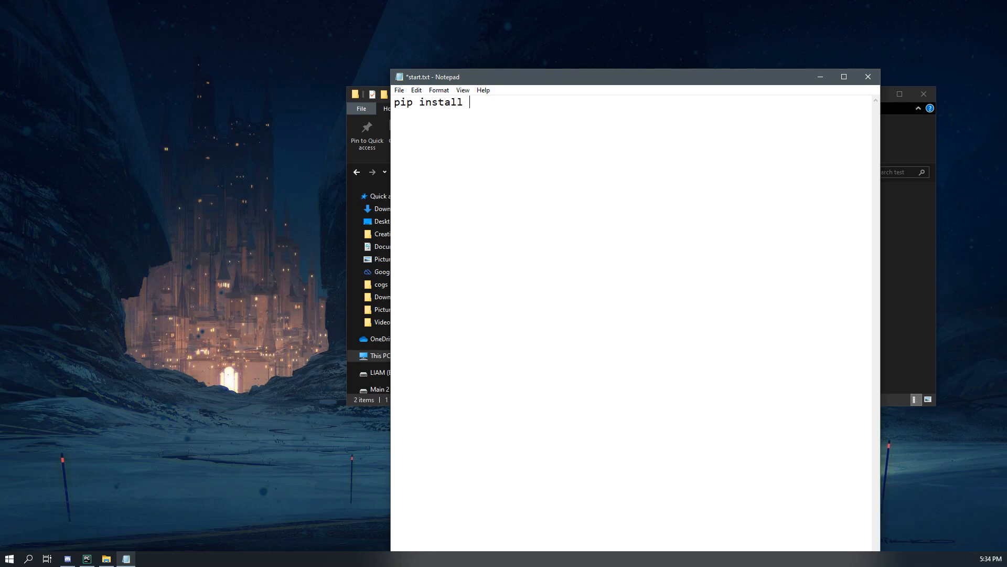
text(discord)
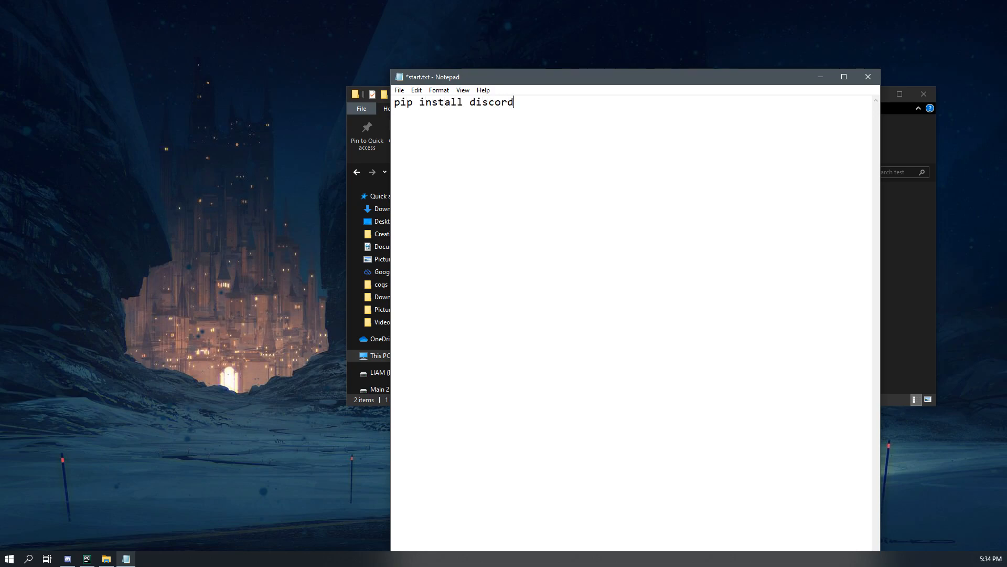
key(Backspace)
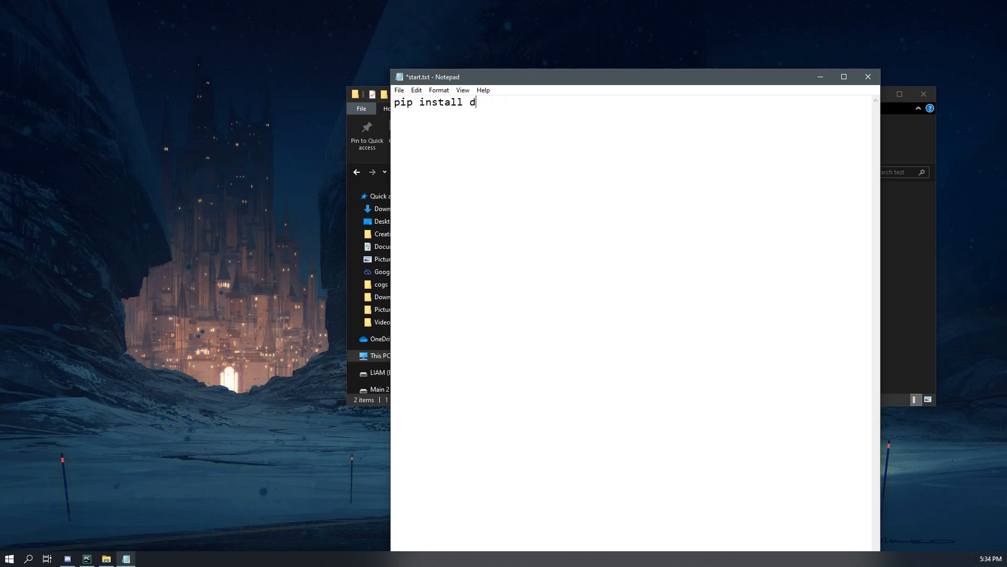
text(-U)
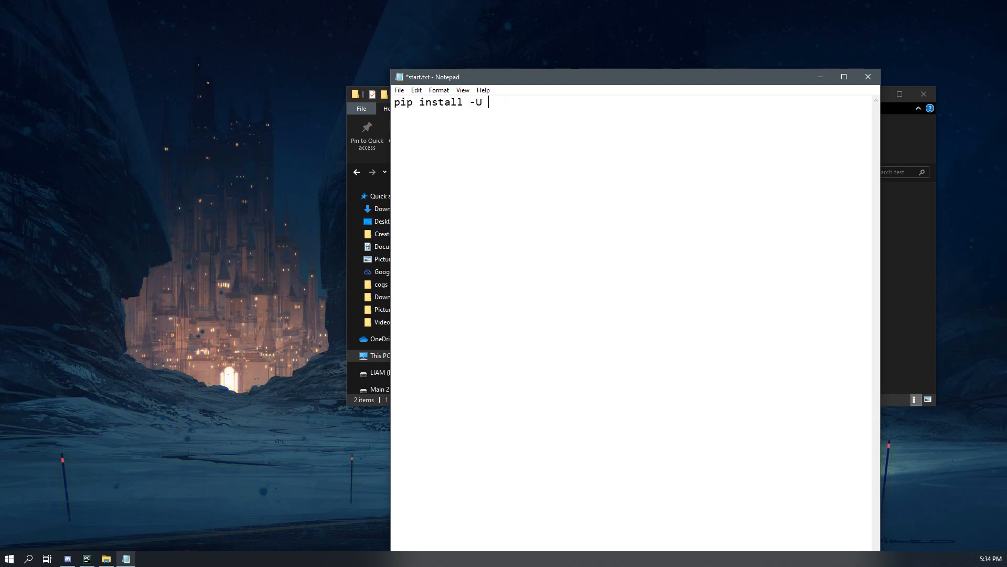
text(discord.p)
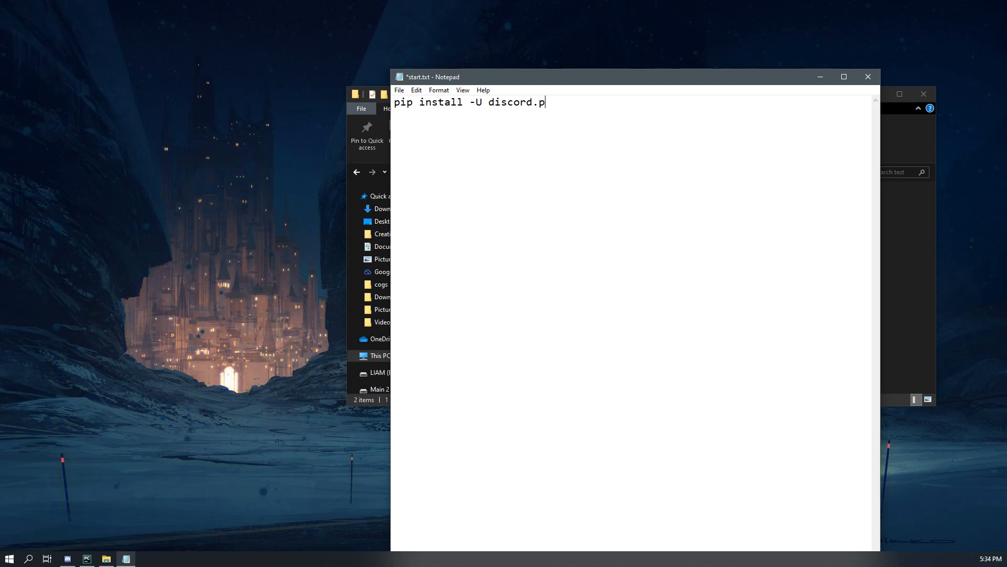
text(y[])
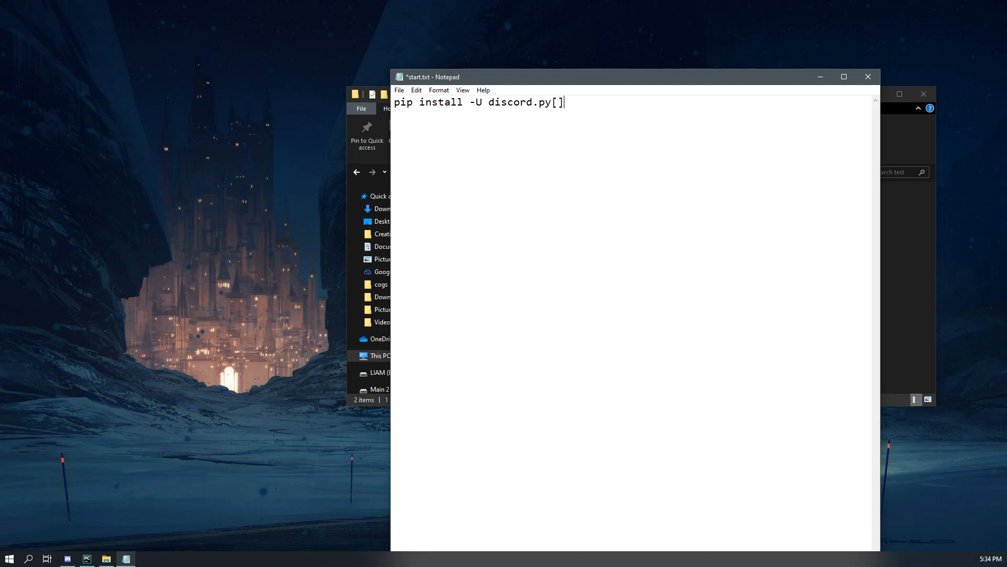
text(voice)
text(pip)
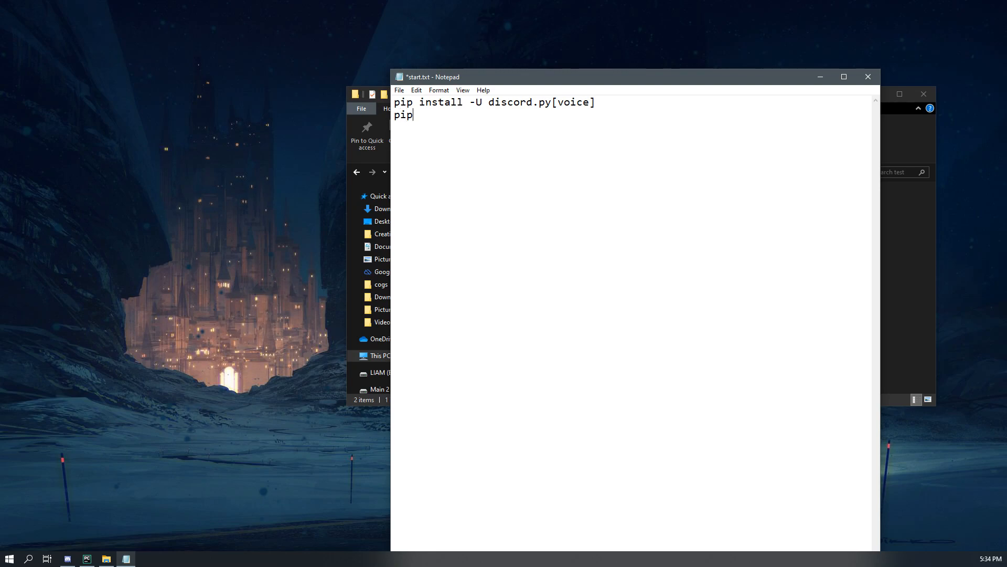
Add lines to pip install youtube-dl and pip install --upgrade youtube-dl
text(insta)
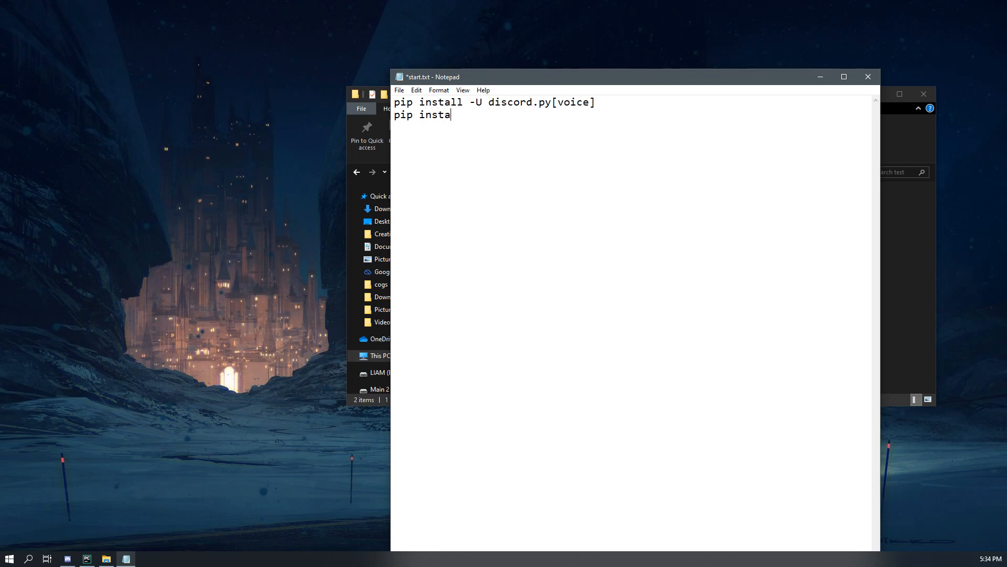
text(ll you)
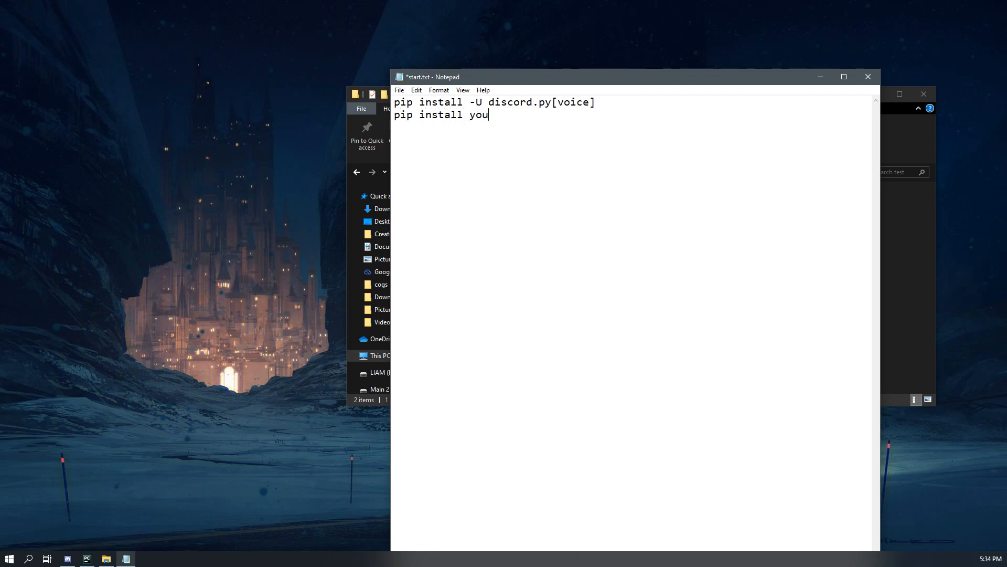
text(tube-dl)
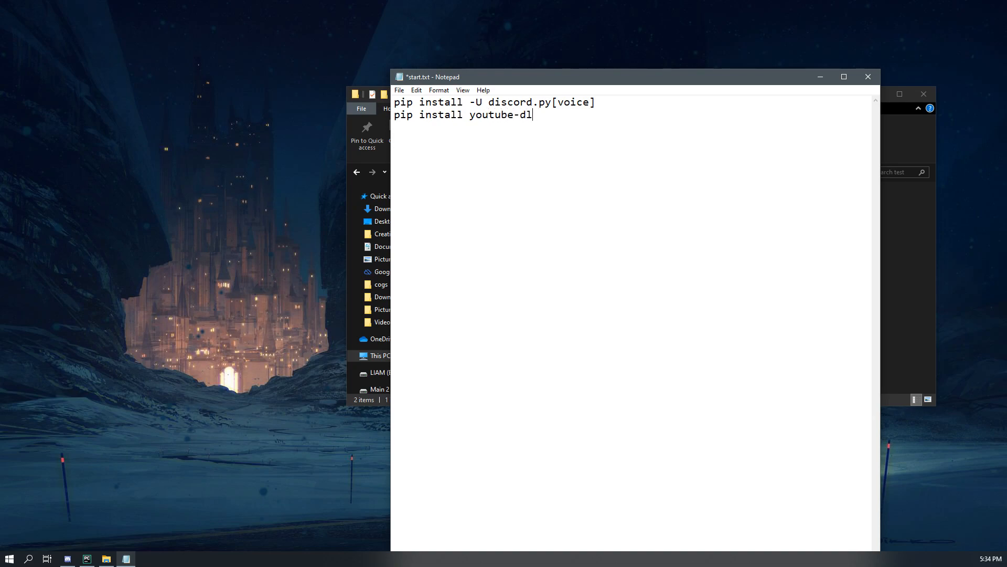
text(pip inst)
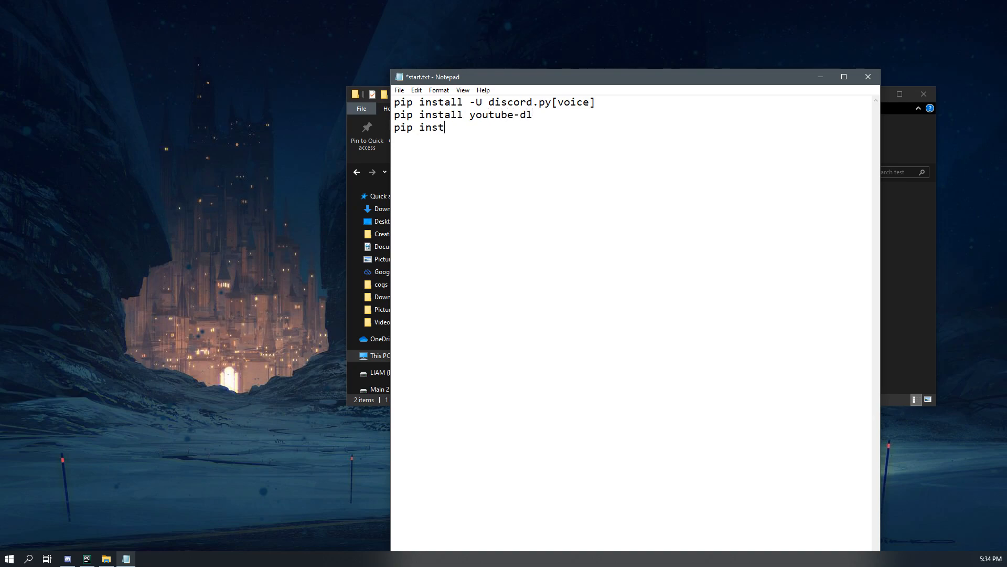
text(all -)
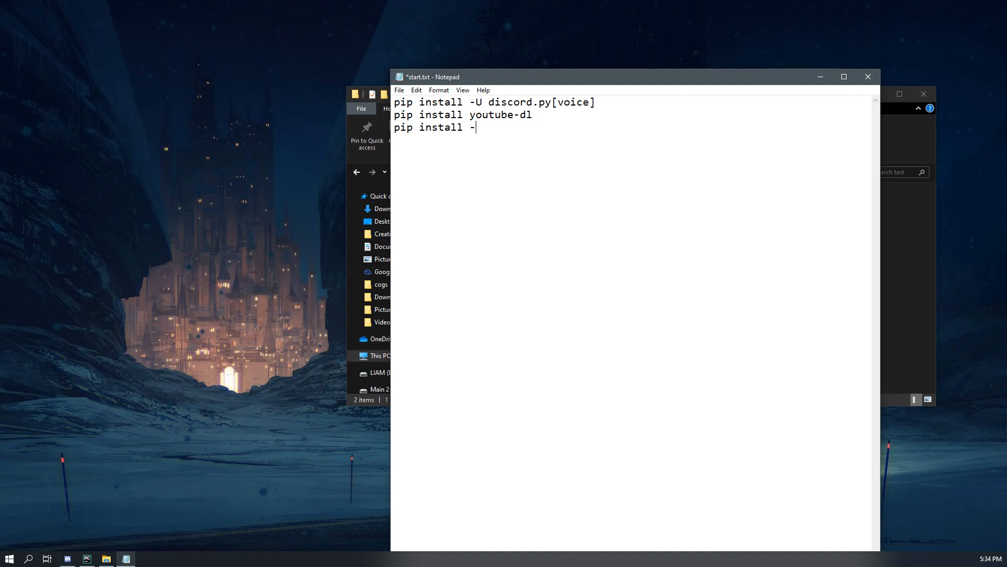
text(-upgrade you)
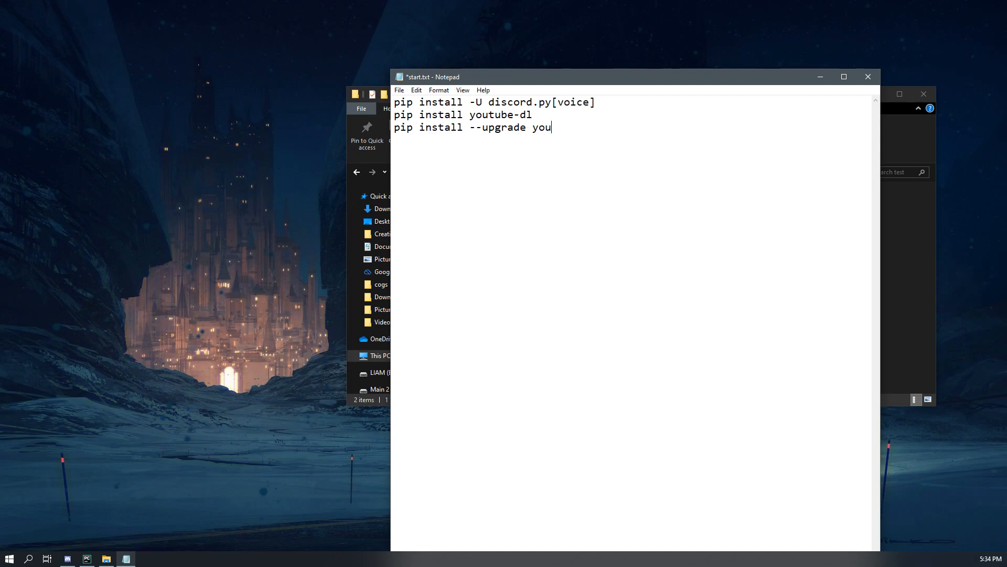
text(t)
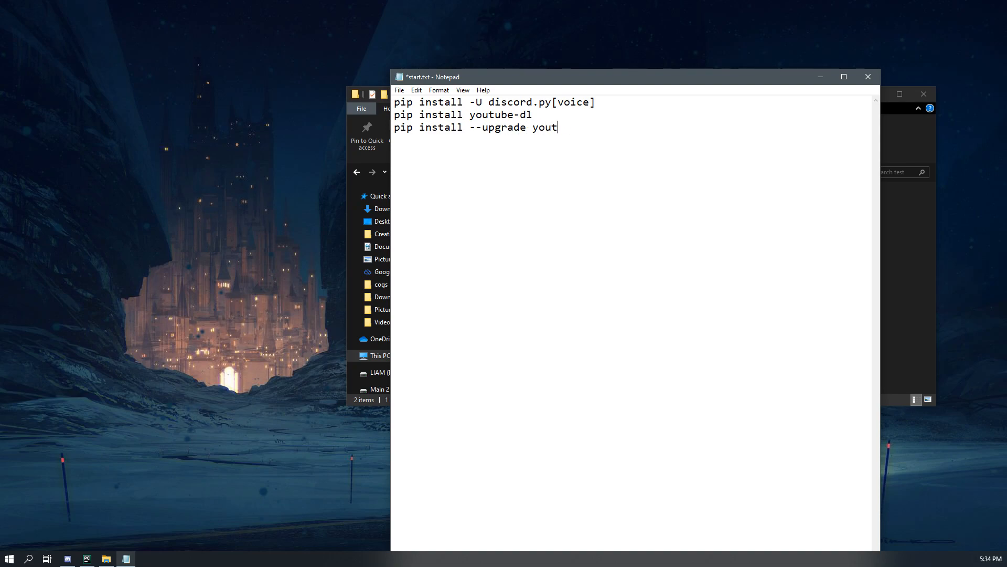
text(ube-dl)
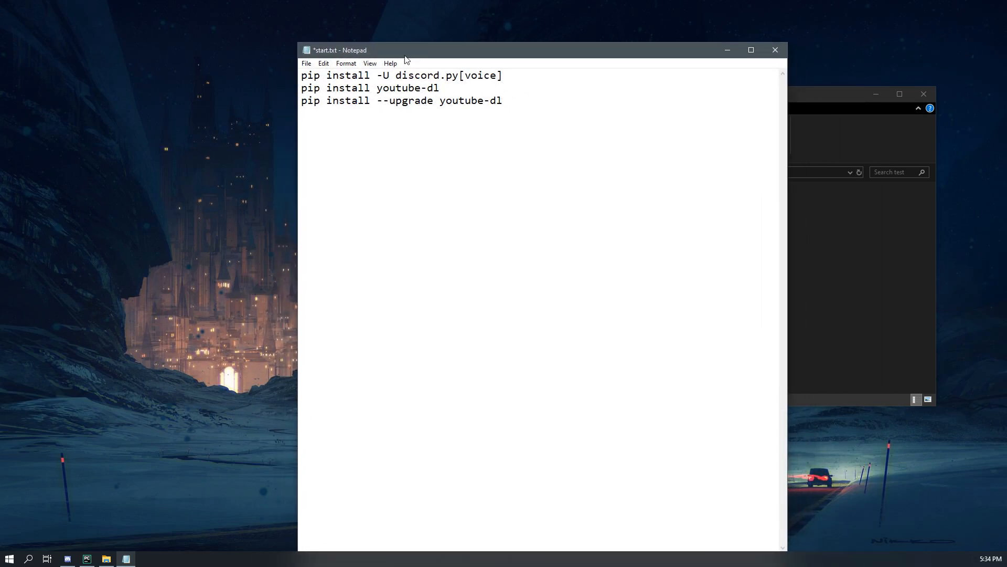
Highlight the upgrade youtube-dl line to review it, then clear the highlight
click(473, 100)
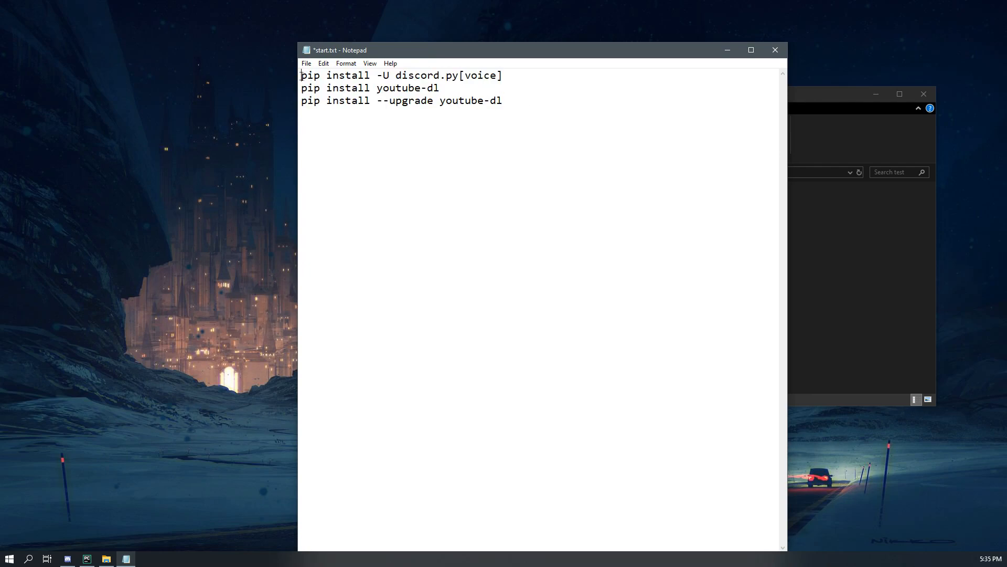
triple_click(398, 75)
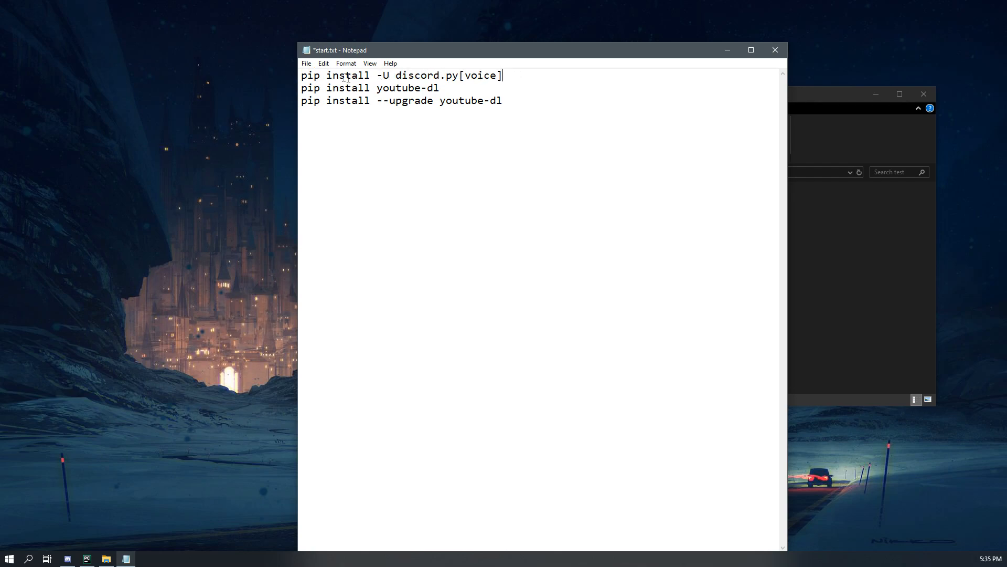
drag(301, 76, 383, 75)
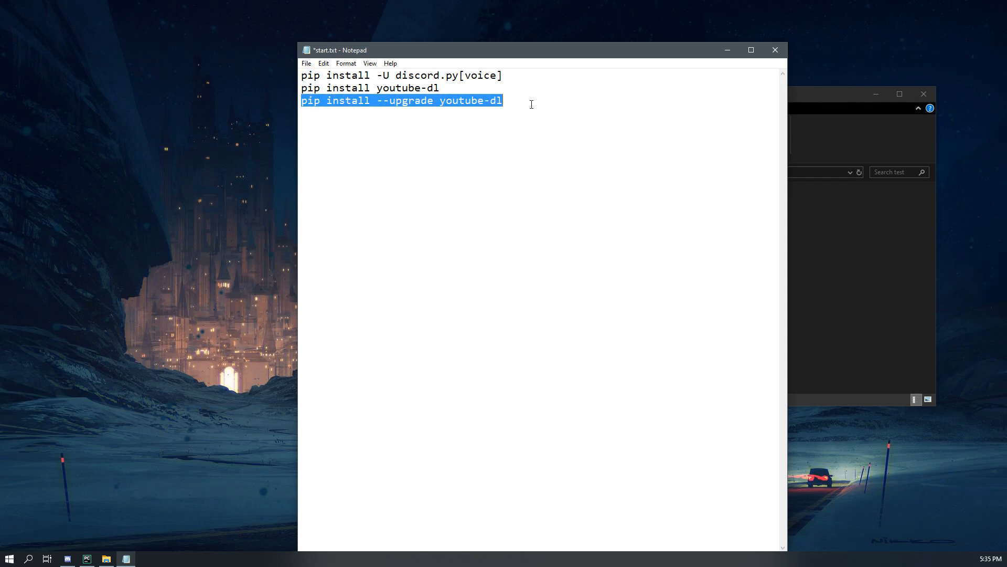
click(524, 108)
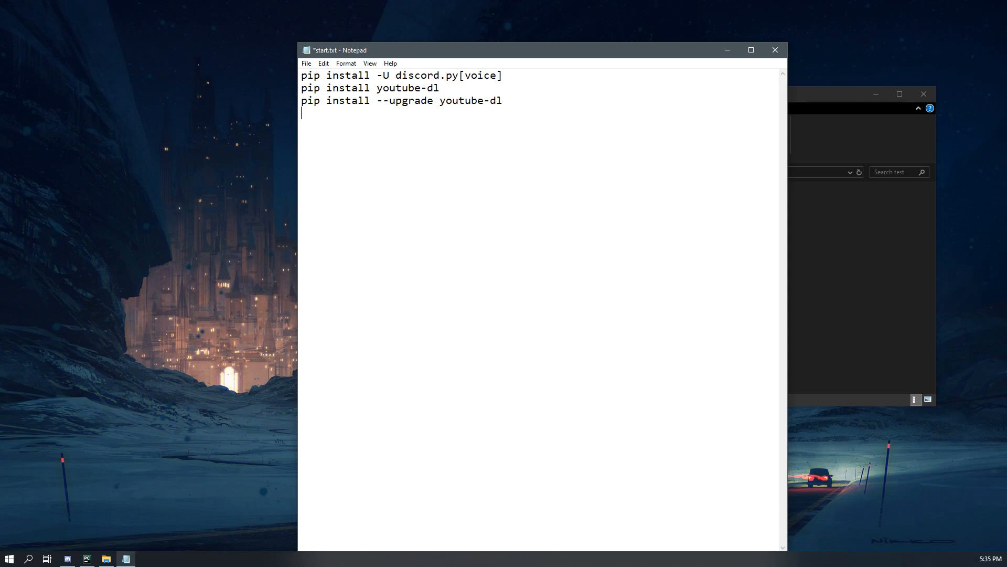
Add a final line running python Discord_Voice.py
text(python)
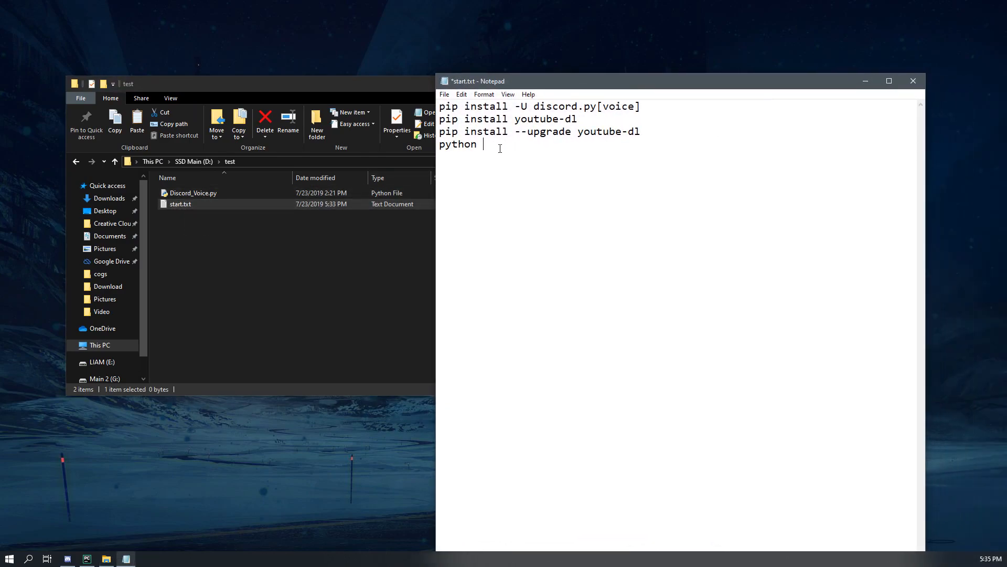
text(Discor)
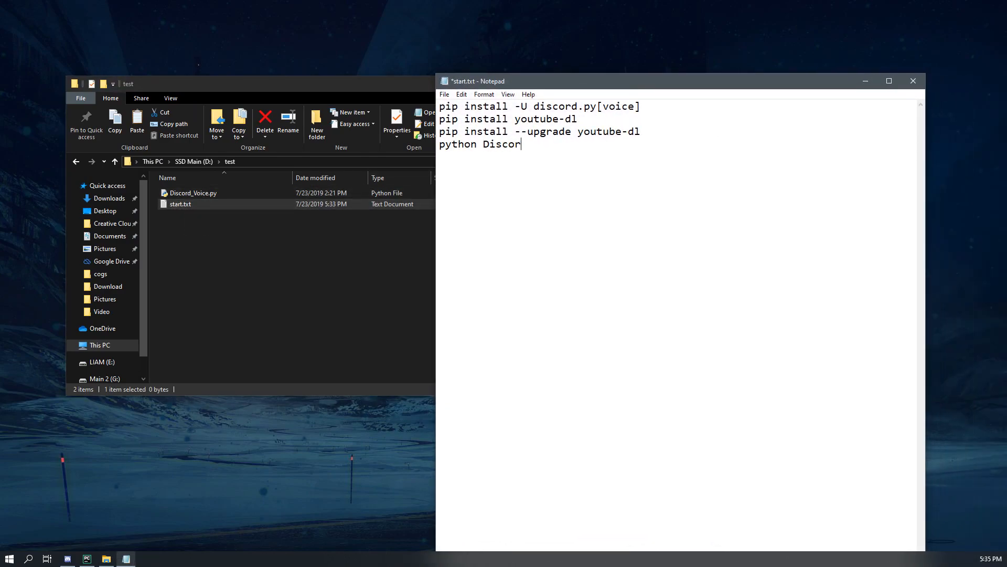
text(d_Voice)
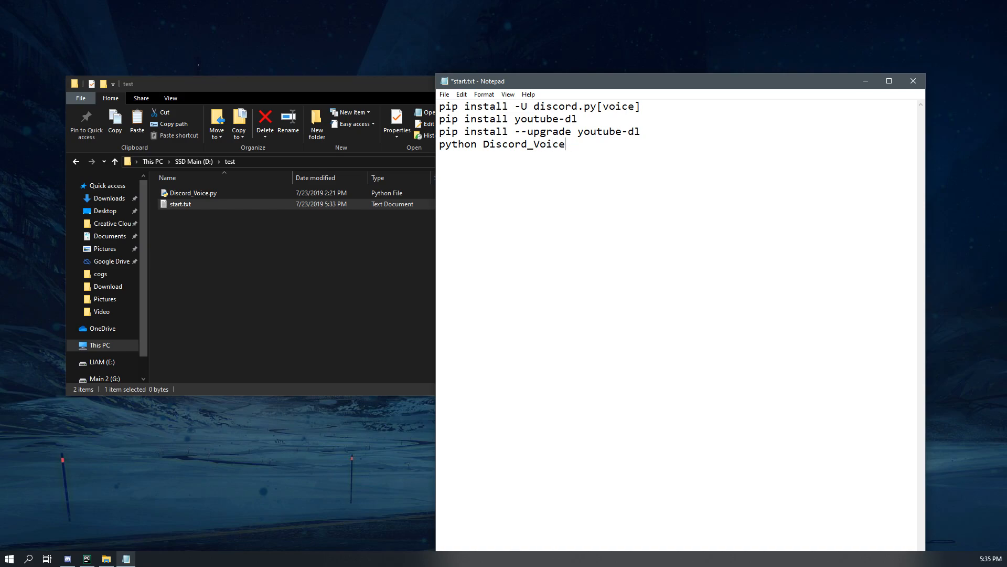
text(.py)
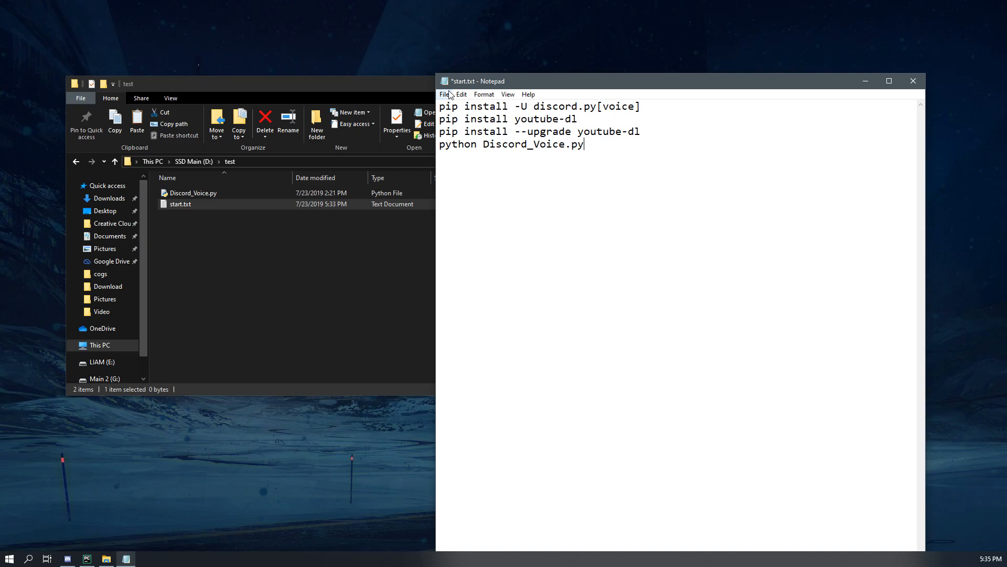
Save start.txt from Notepad's File menu
click(444, 94)
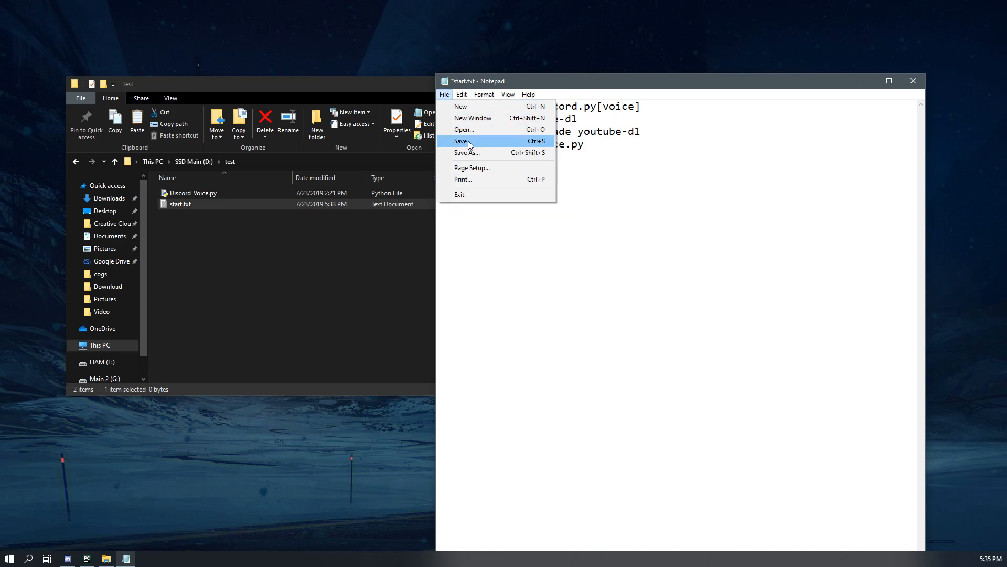
click(462, 141)
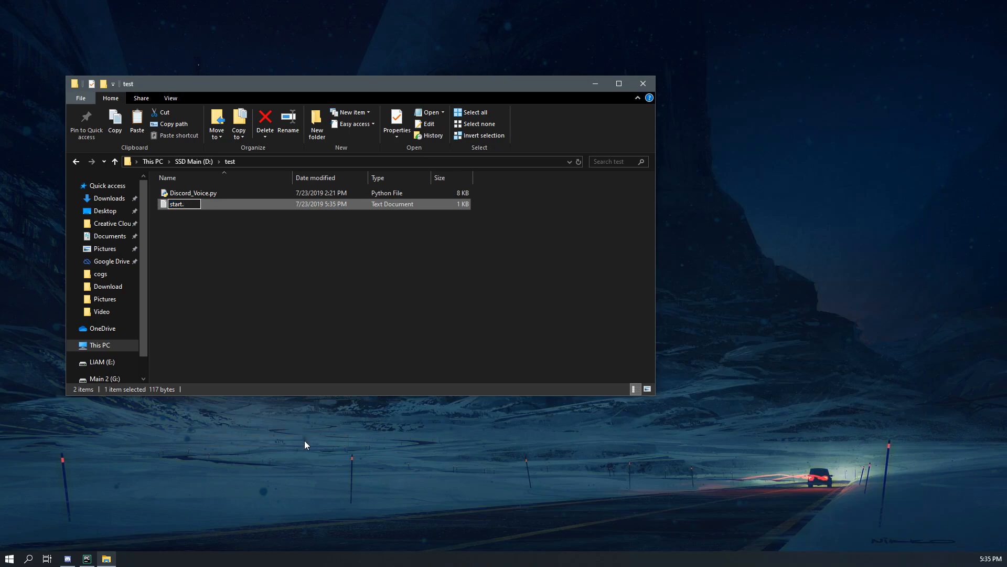
Rename start.txt to start.bat, accepting the extension change, and select it
text(bat)
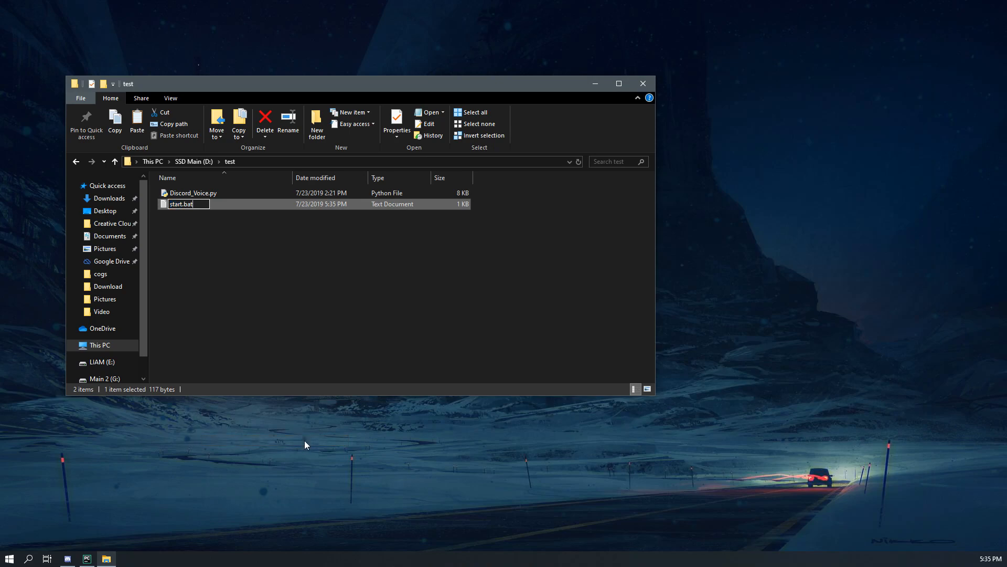
key(Enter)
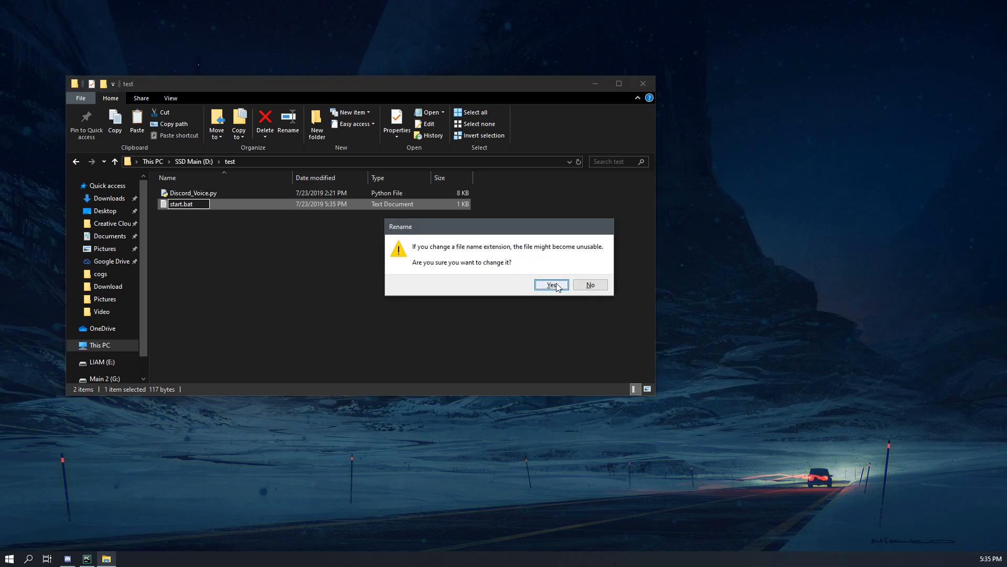
click(552, 285)
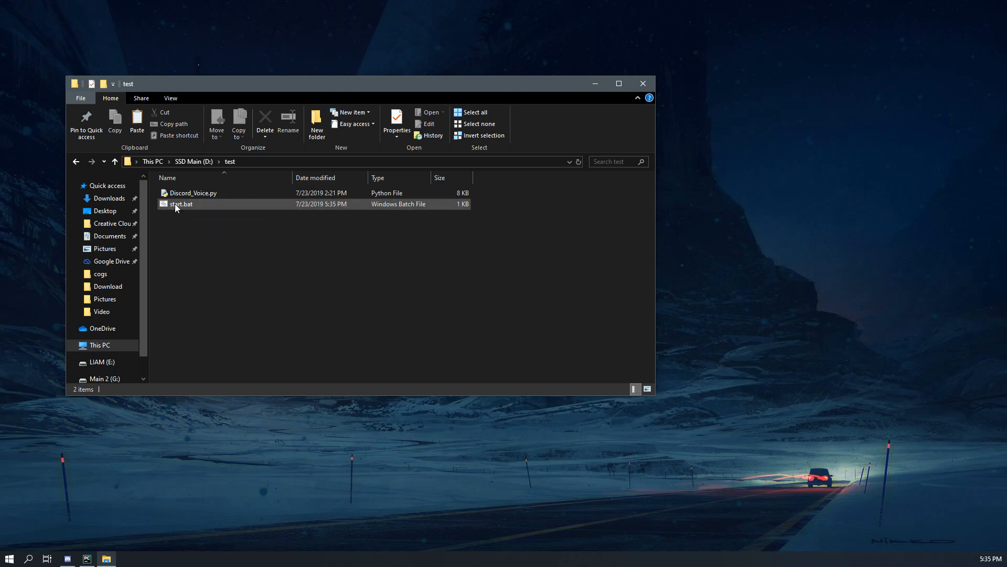
mouse_move(185, 207)
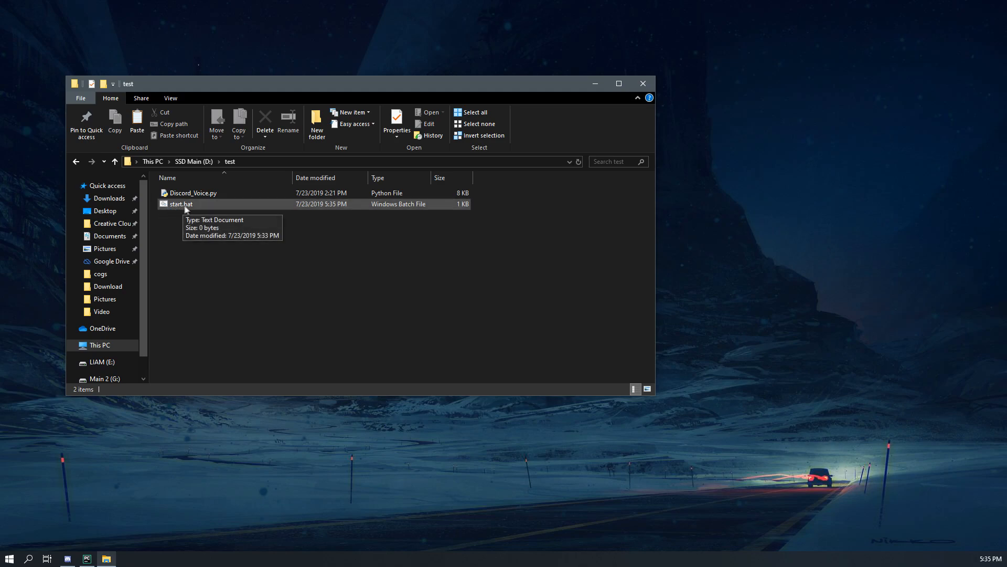
mouse_move(181, 209)
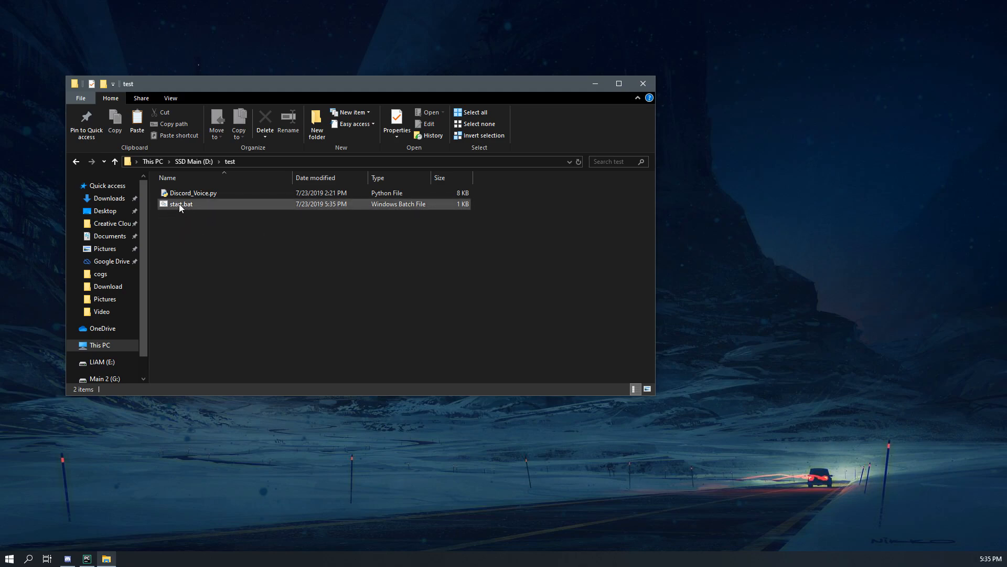
click(180, 204)
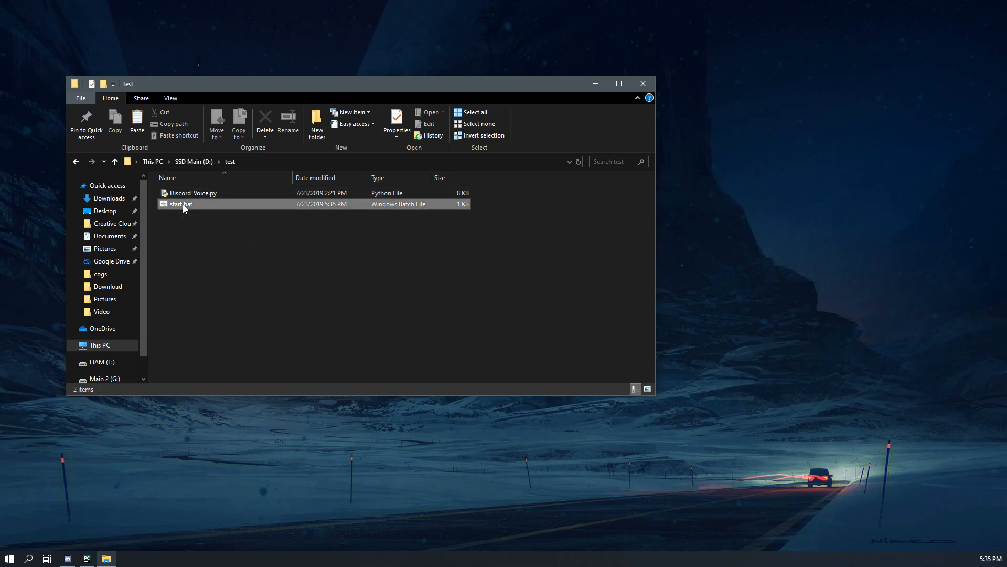
Run start.bat so the pip installs run and python Discord_Voice.py launches
double_click(180, 203)
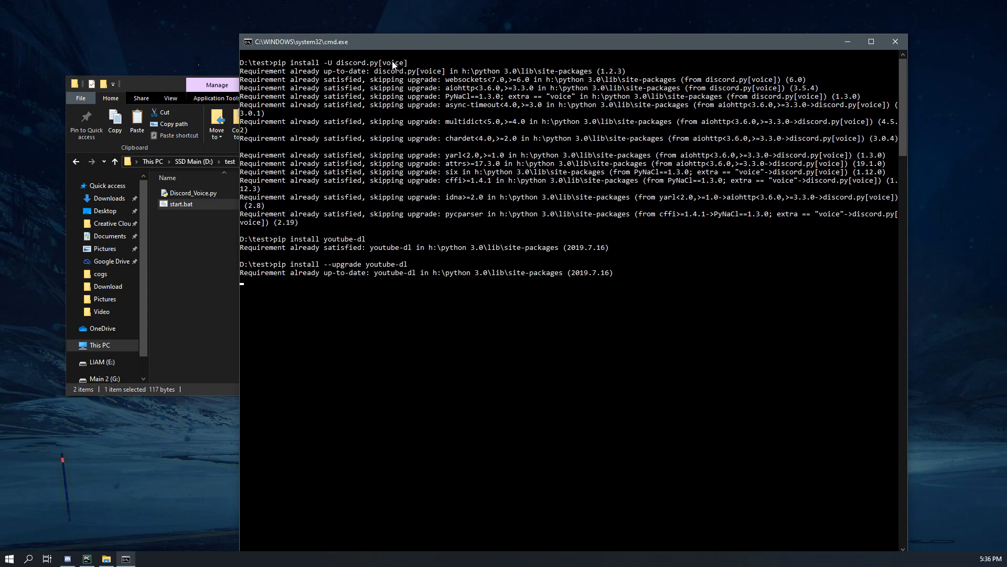
text(python Discord_Voice.py)
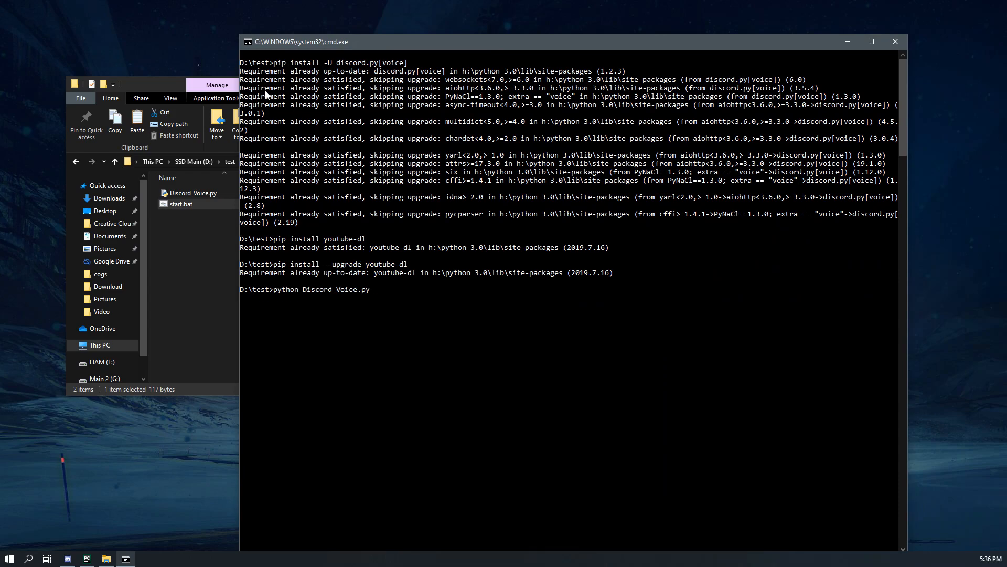
mouse_move(268, 244)
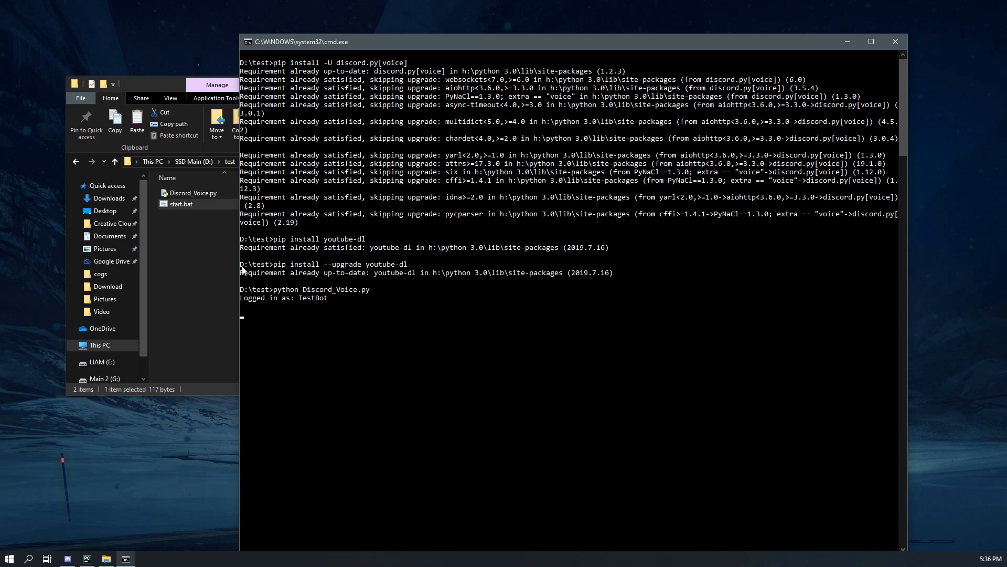
mouse_move(284, 298)
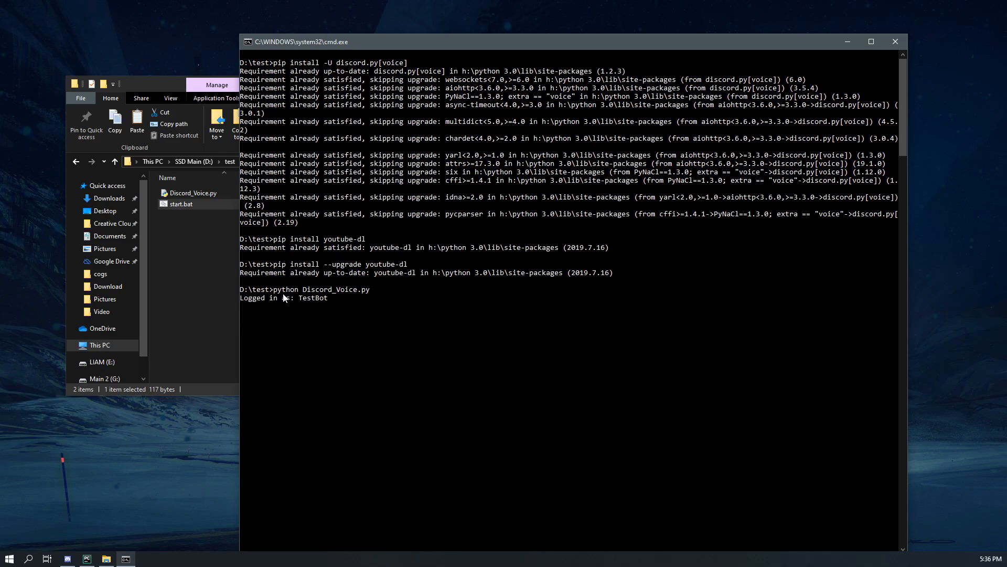
mouse_move(318, 302)
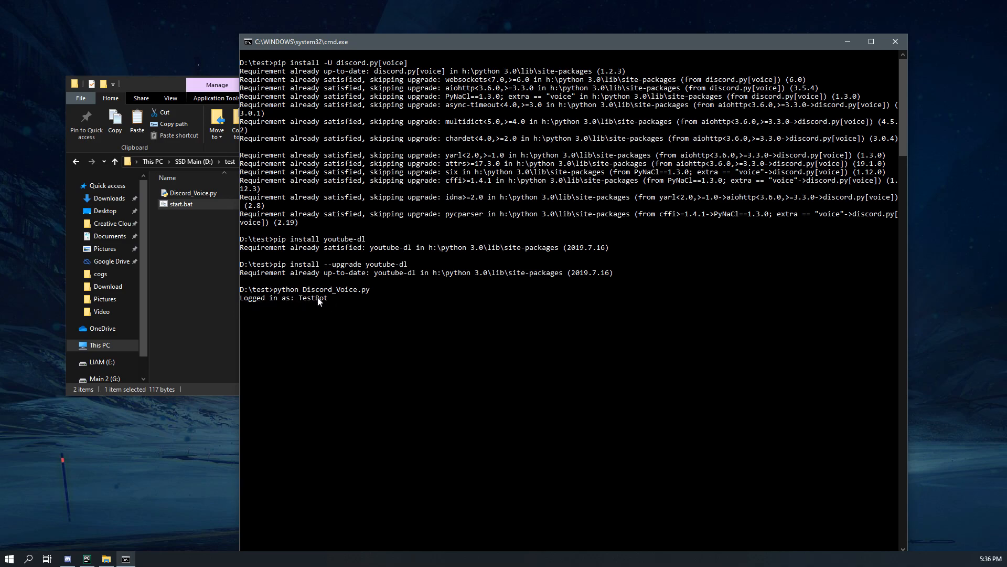
mouse_move(507, 54)
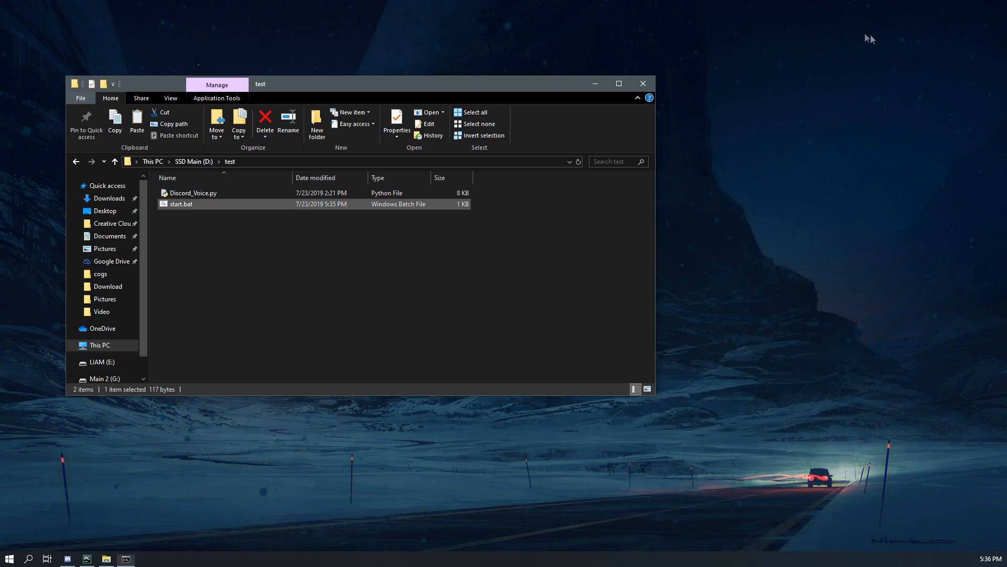
Reopen start.bat for editing and begin a line before the python command
right_click(180, 204)
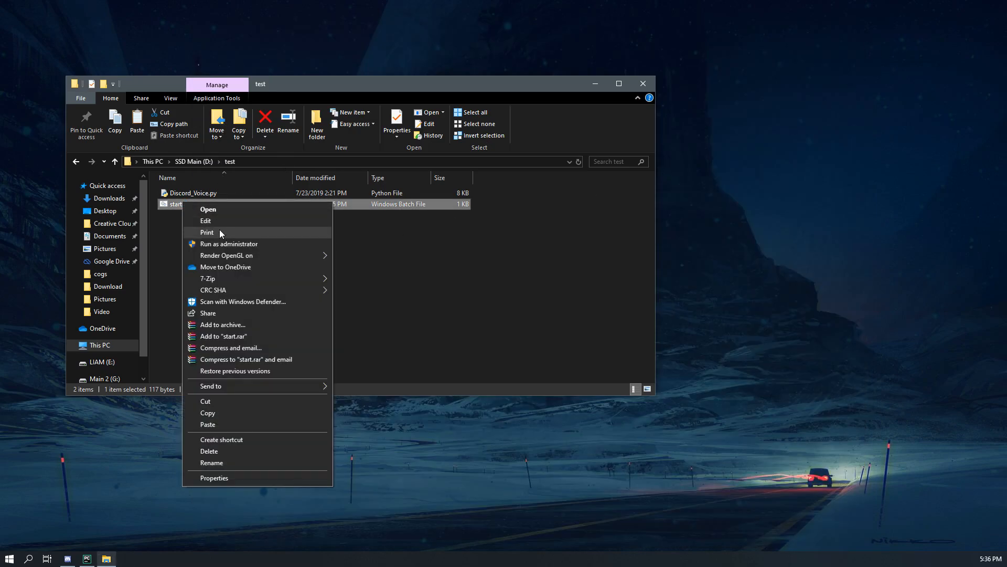
click(205, 220)
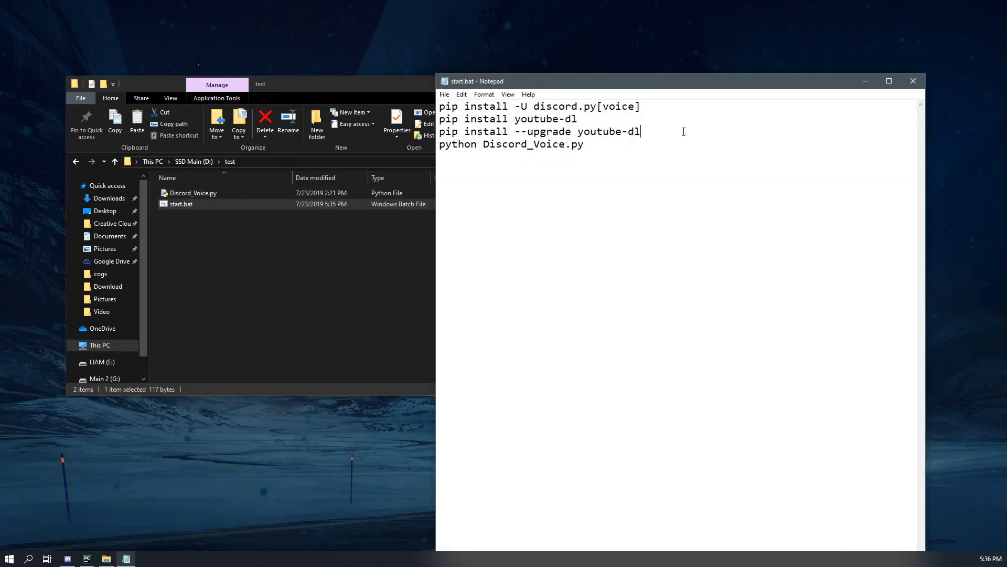
text(cl)
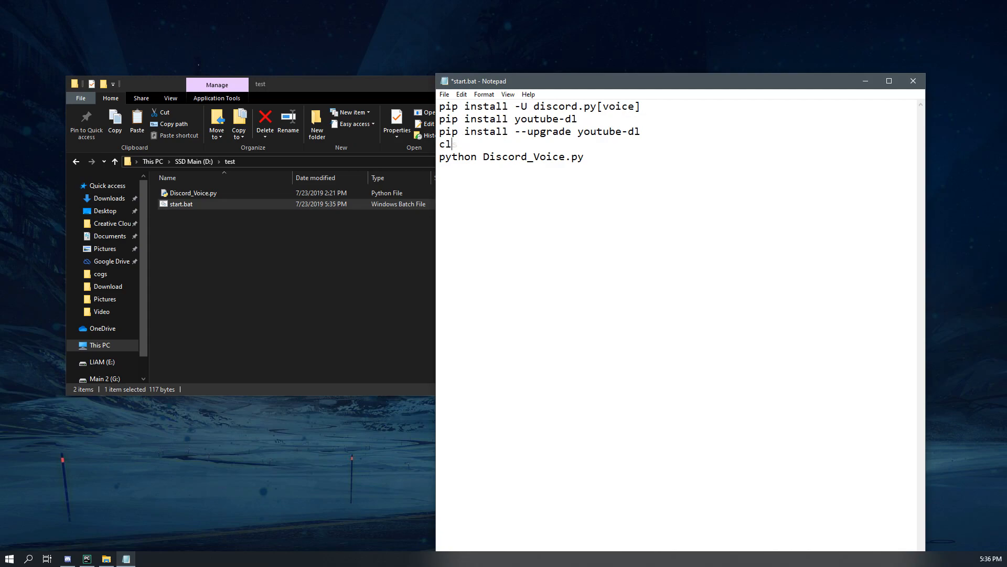
key(Backspace)
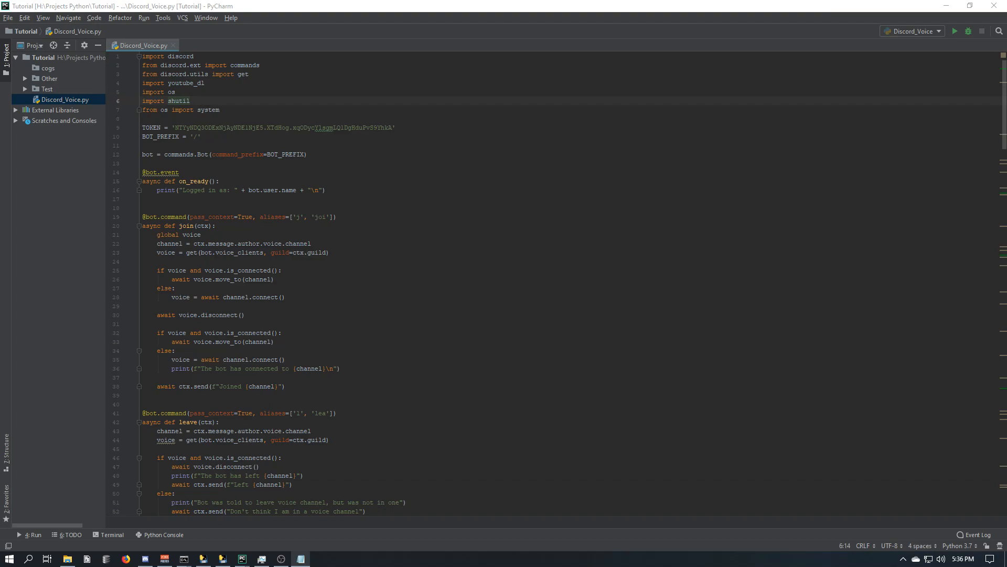
Add system("cls") on a new line right after the imports in Discord_Voice.py
click(222, 111)
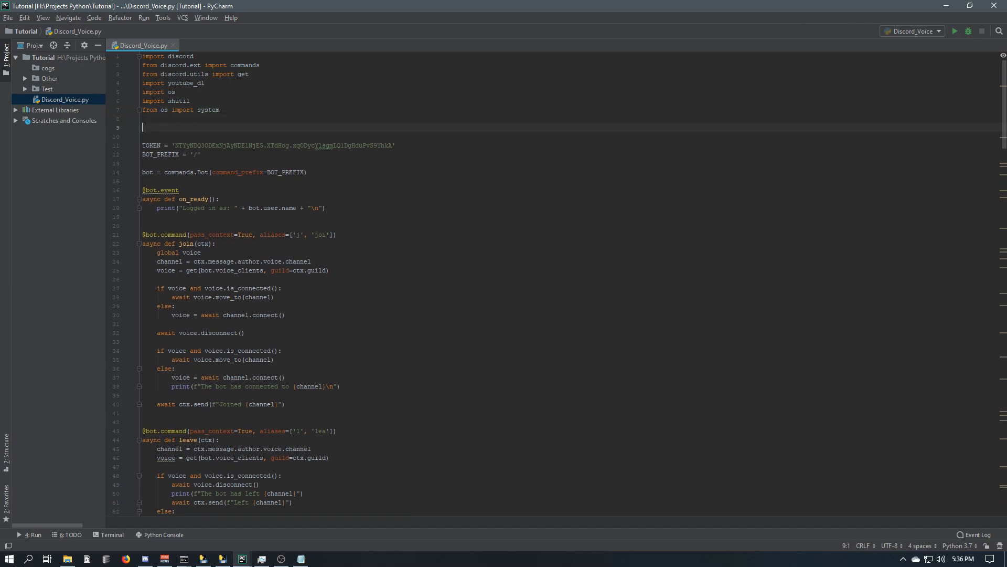
text(system())
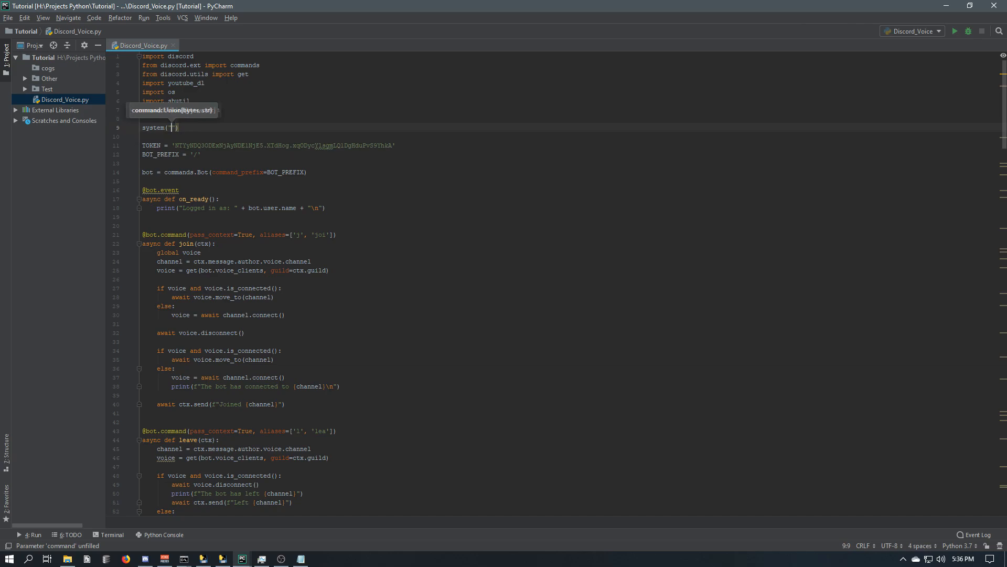
text(cls)
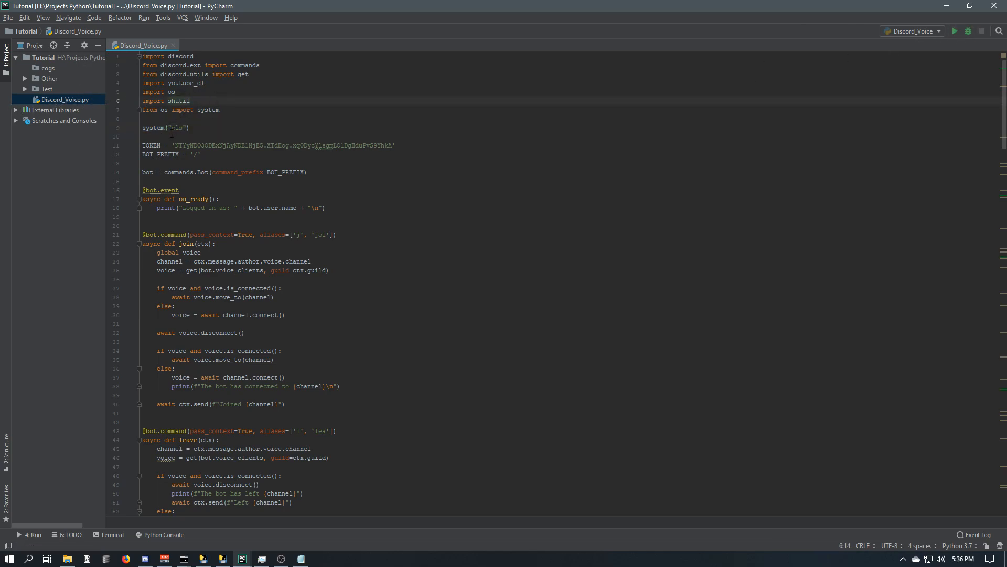
Copy the updated Discord_Voice.py from the project into the test folder and select start.bat
right_click(54, 98)
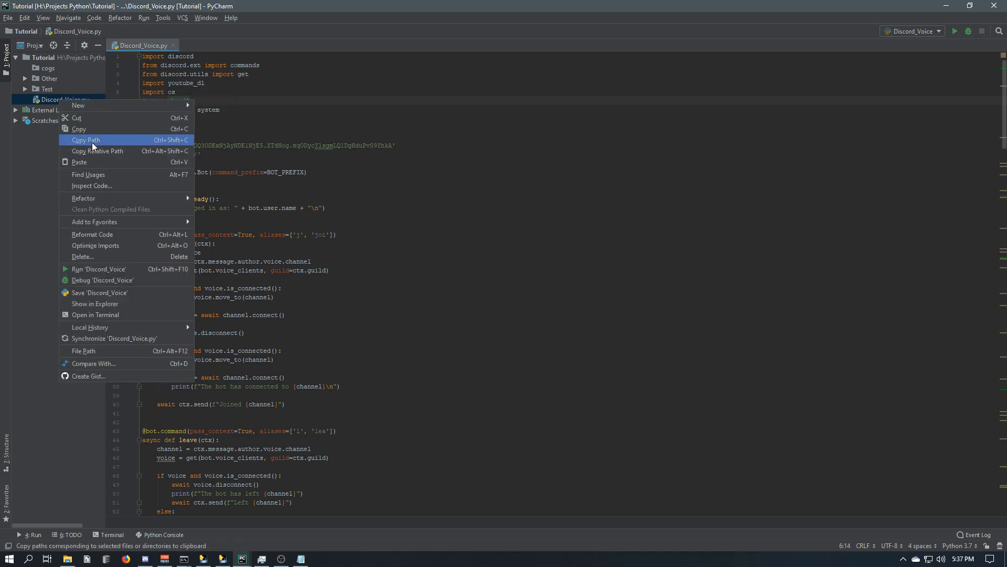
click(85, 140)
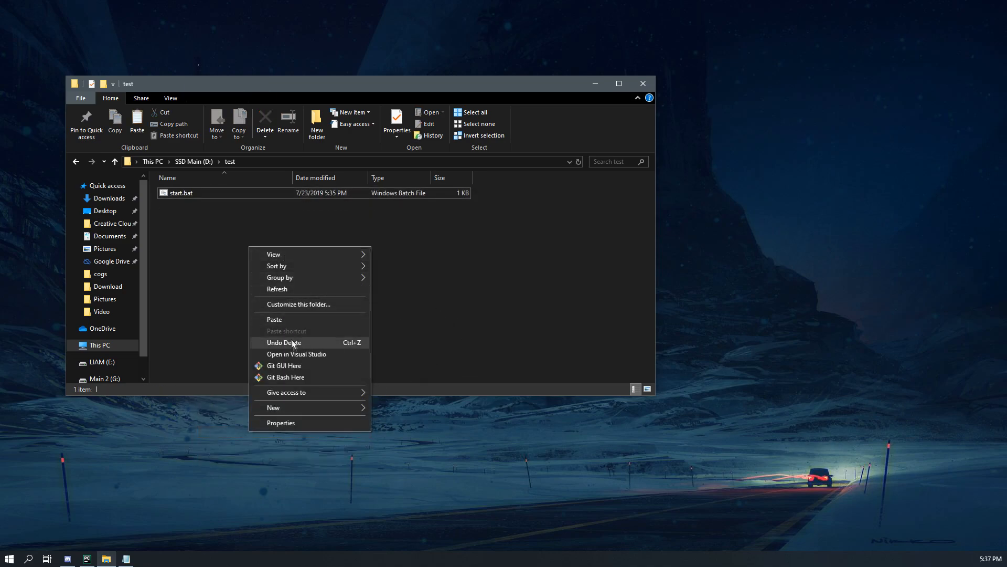
click(283, 342)
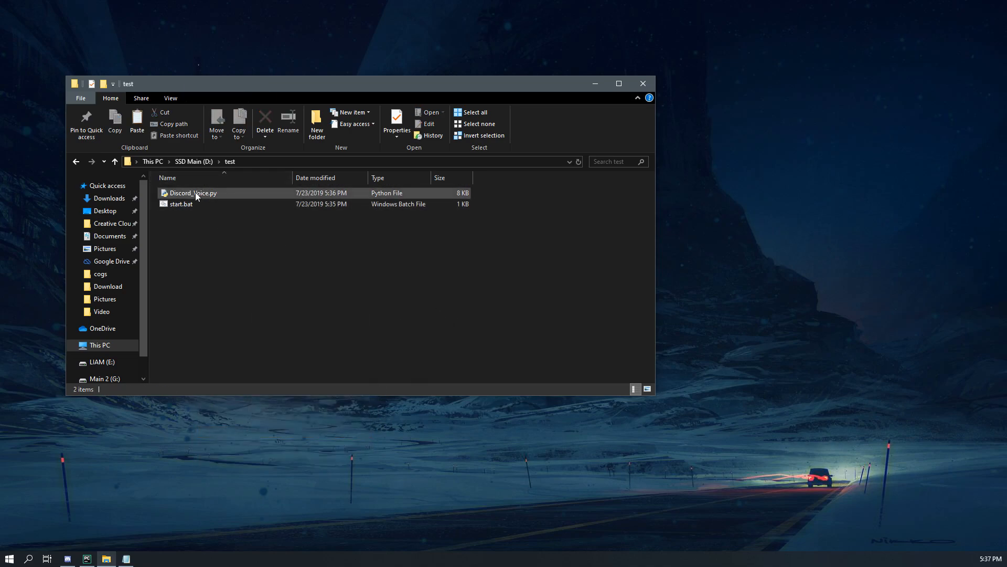
click(180, 203)
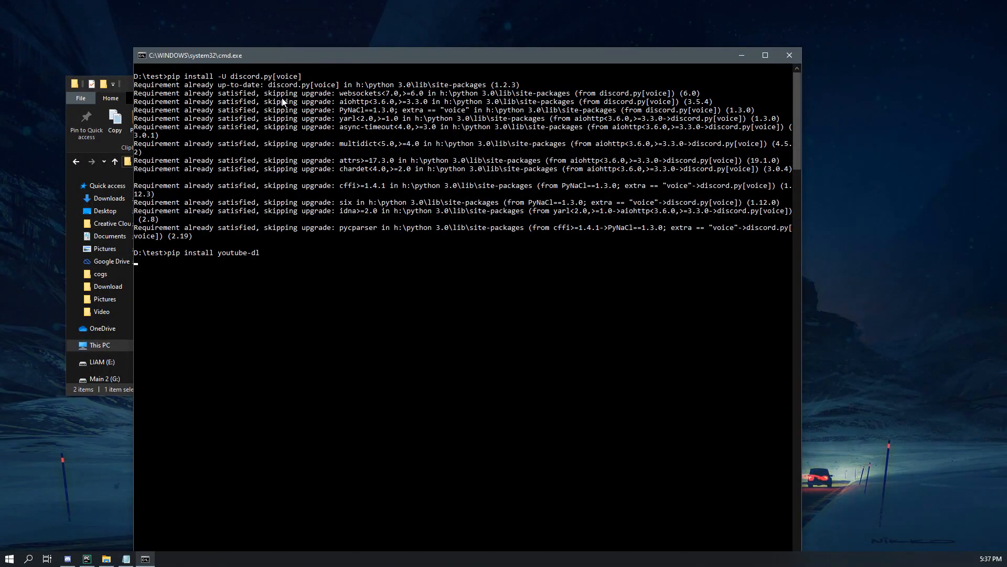
Rerun start.bat so the console clears, leaving only 'Logged in as: TestBot'
text(pip install --upgrade youtube-dl)
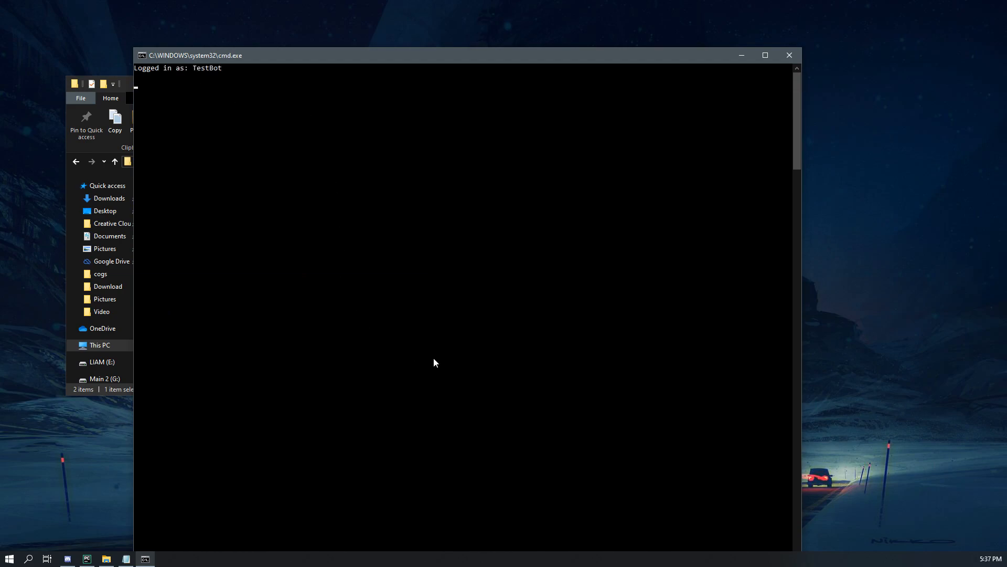
mouse_move(159, 88)
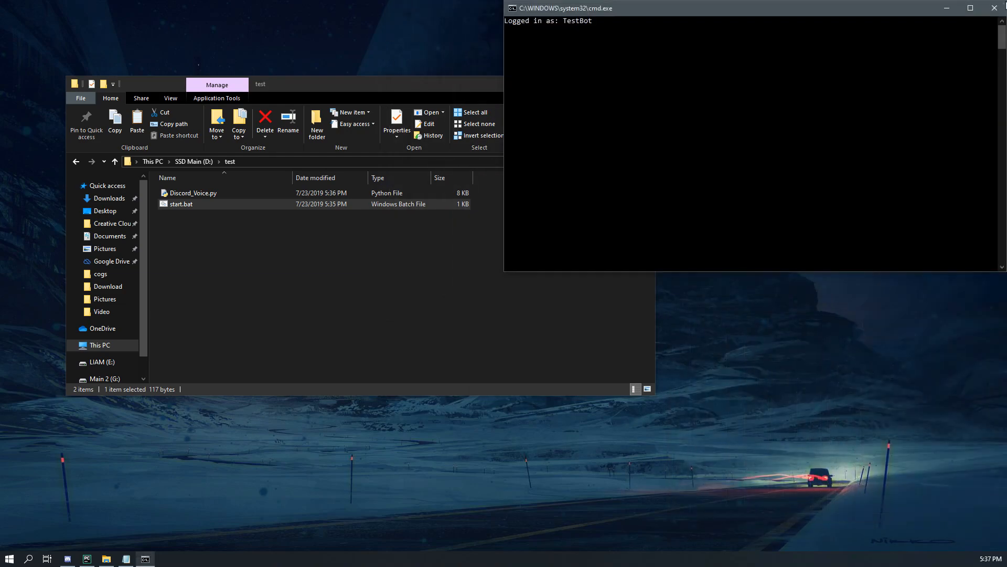
mouse_move(533, 16)
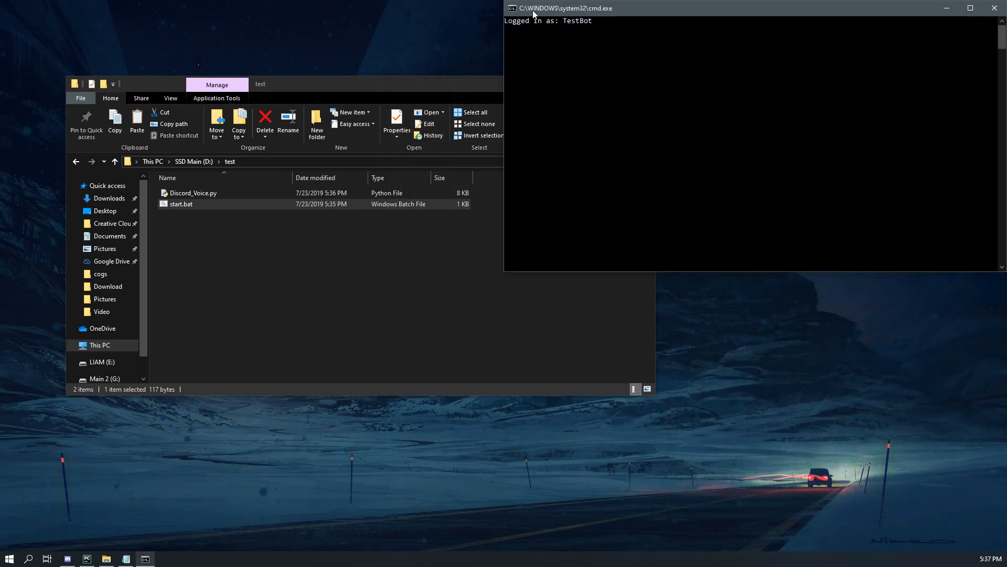
mouse_move(878, 222)
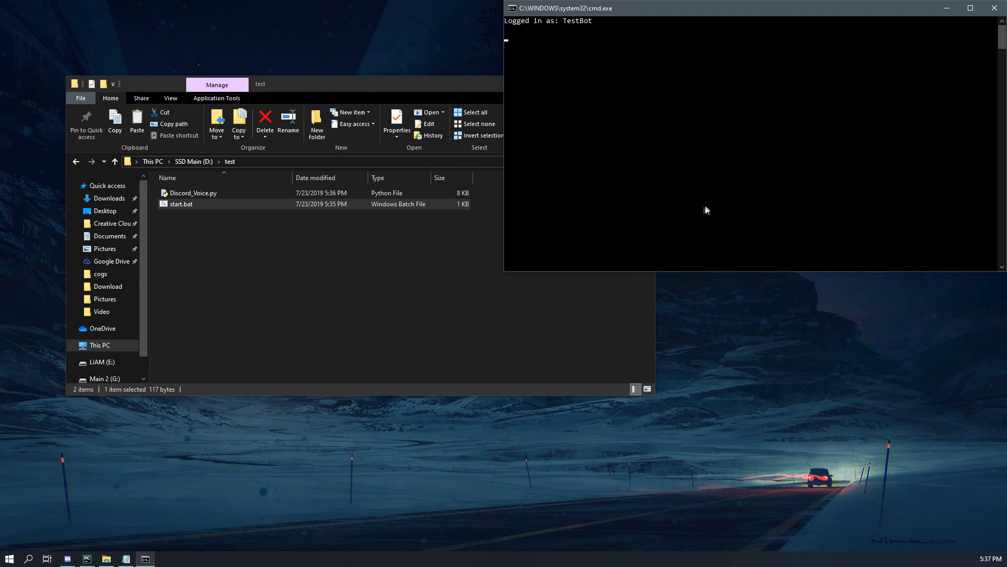
mouse_move(646, 217)
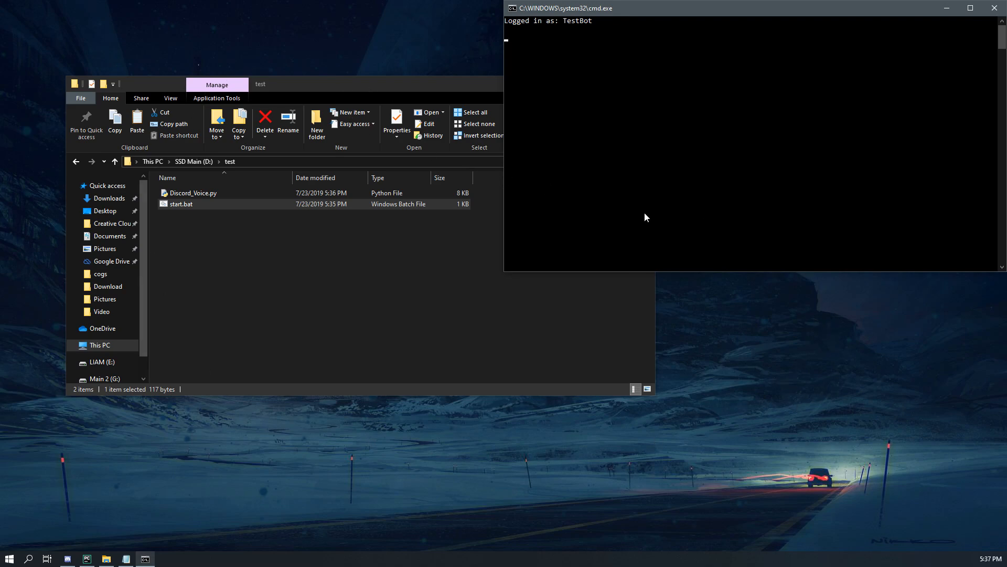
mouse_move(661, 36)
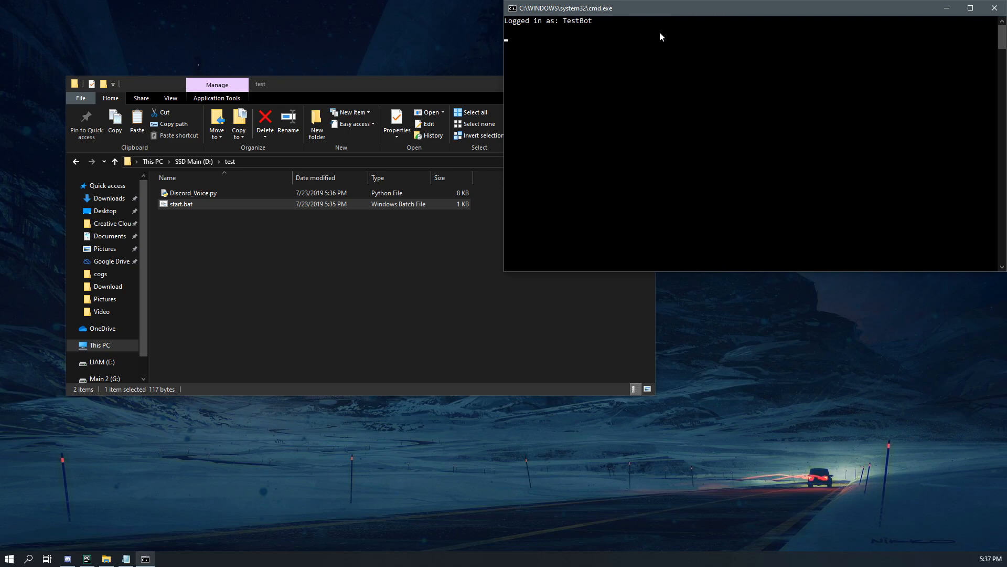
mouse_move(654, 54)
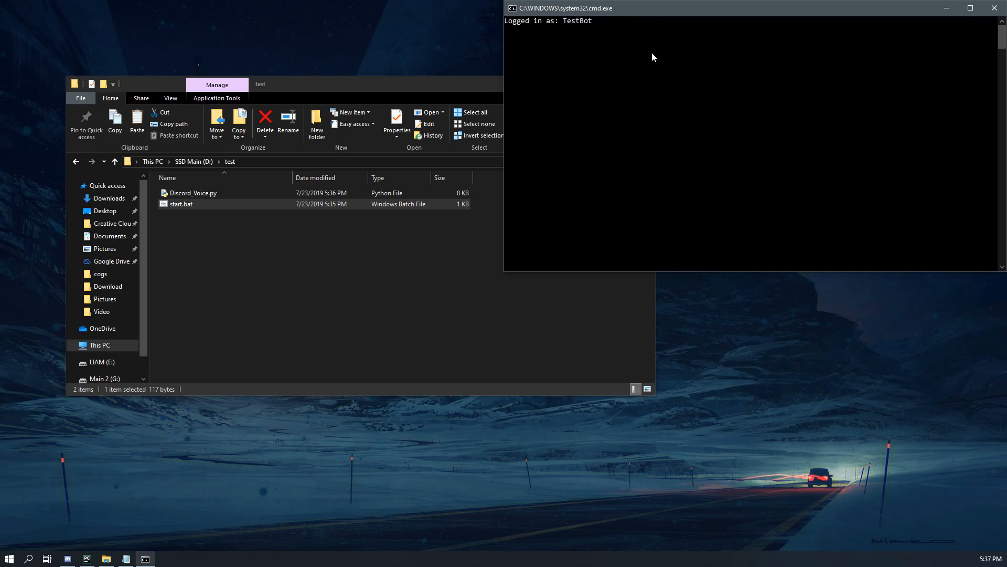
mouse_move(649, 51)
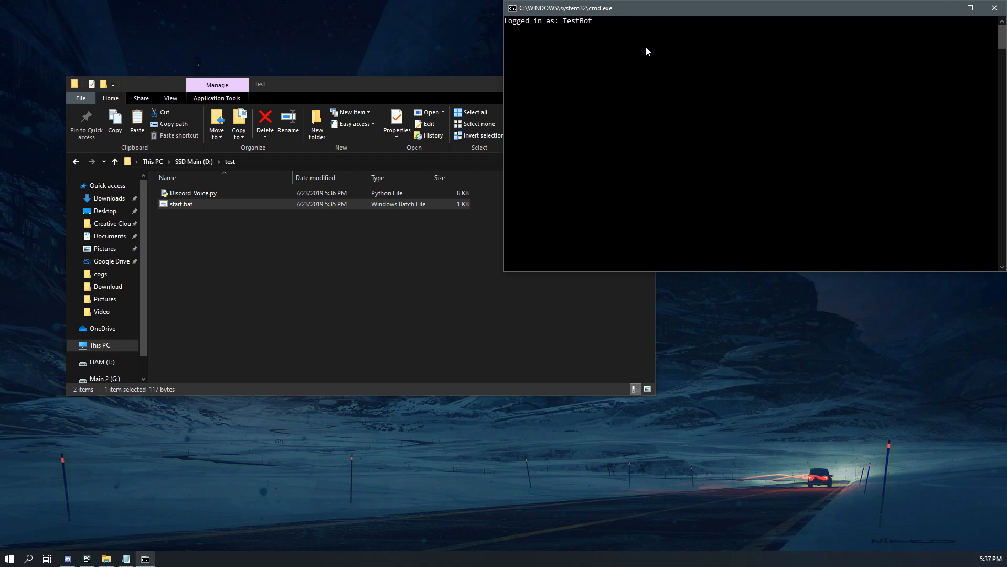